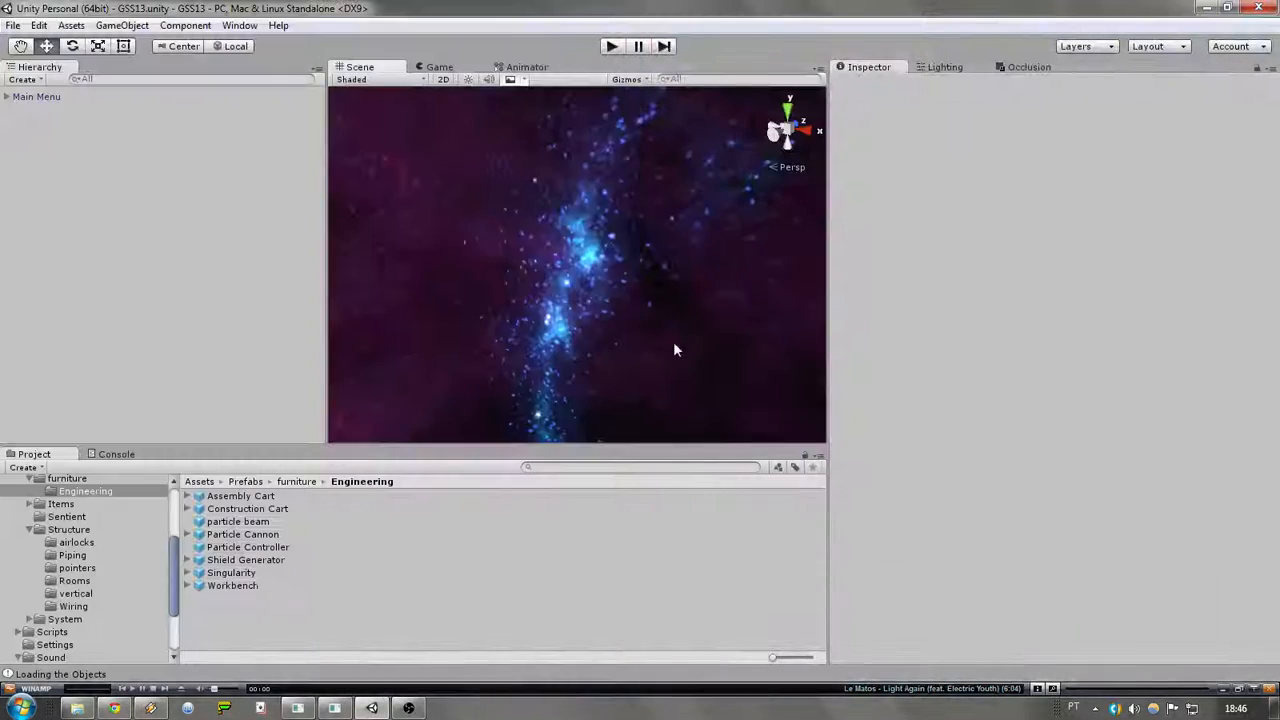
# - Start the station scene in play mode as host and frame the particle cannon in the Scene view
pyautogui.click(610, 46)
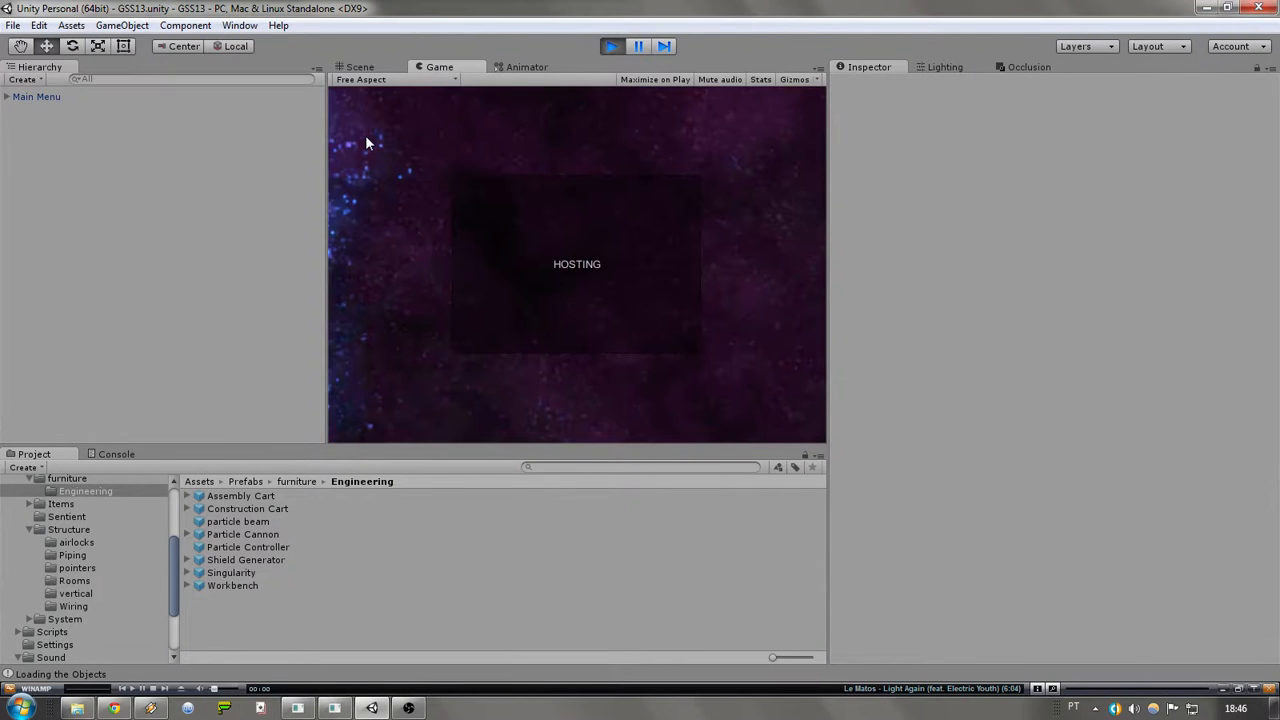
pyautogui.click(360, 68)
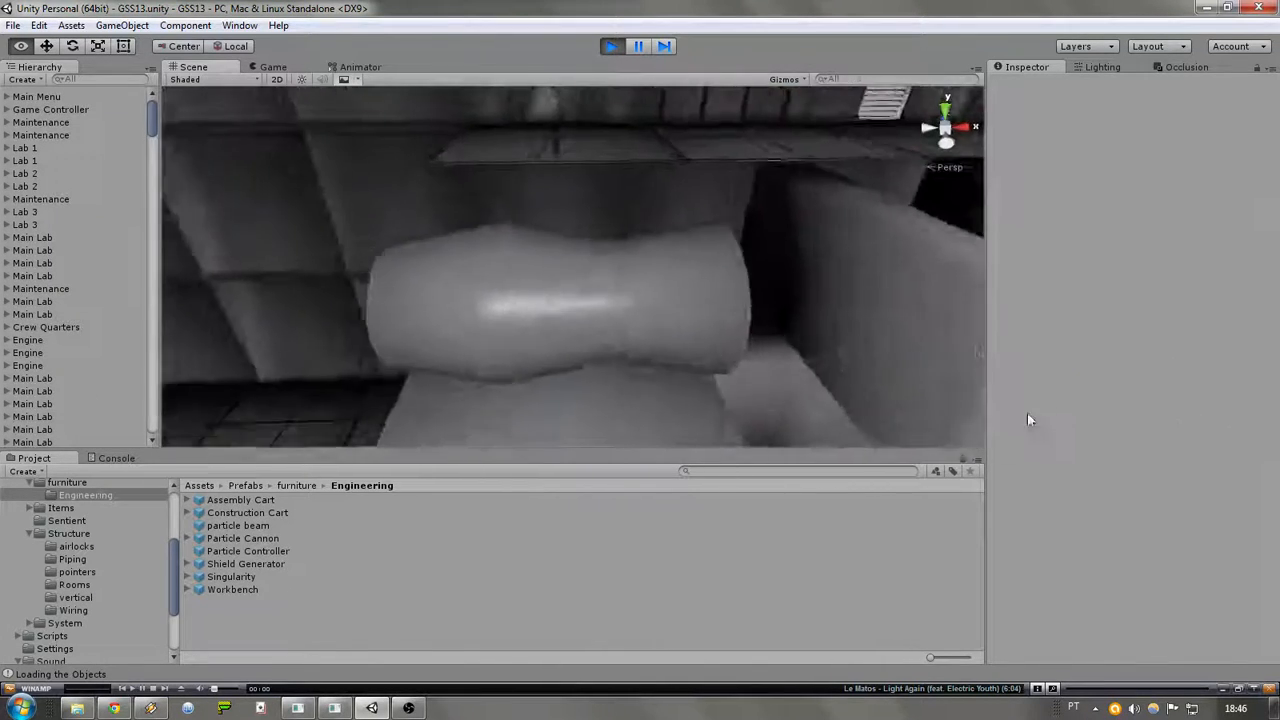
# - Inspect part_cannon's settings, then select shield_gen to show its script settings
pyautogui.click(40, 390)
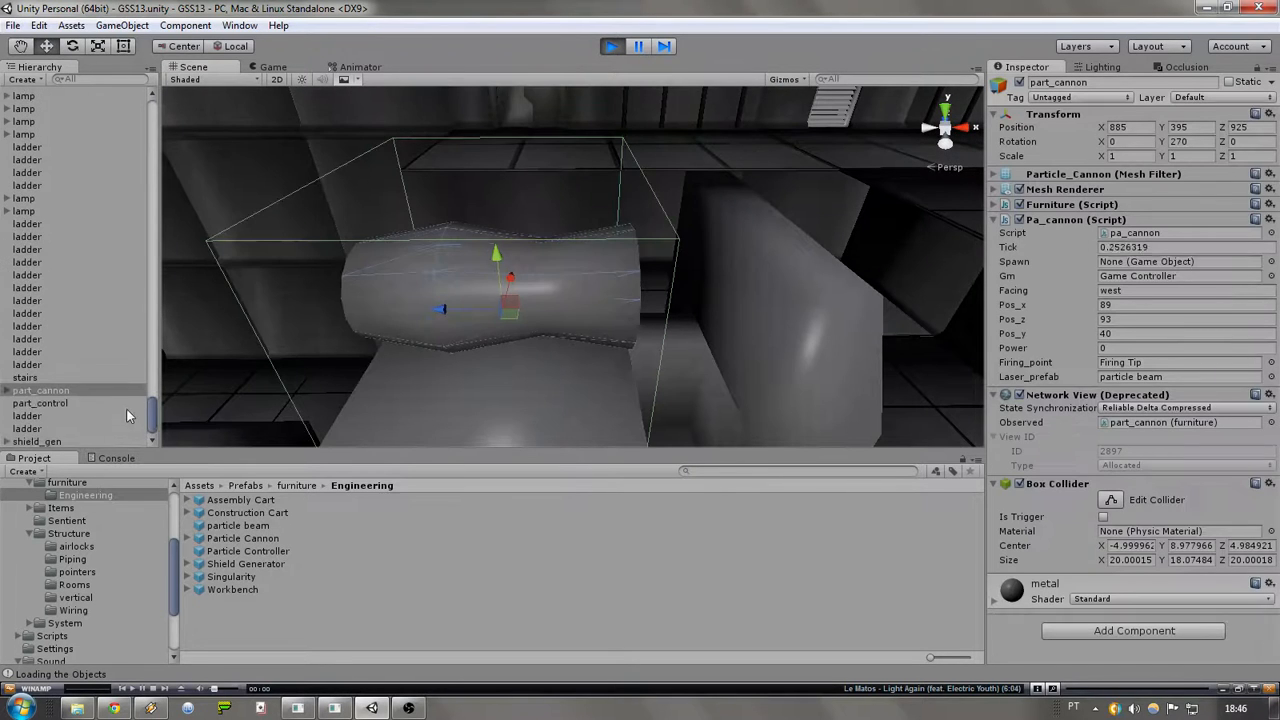
pyautogui.click(40, 402)
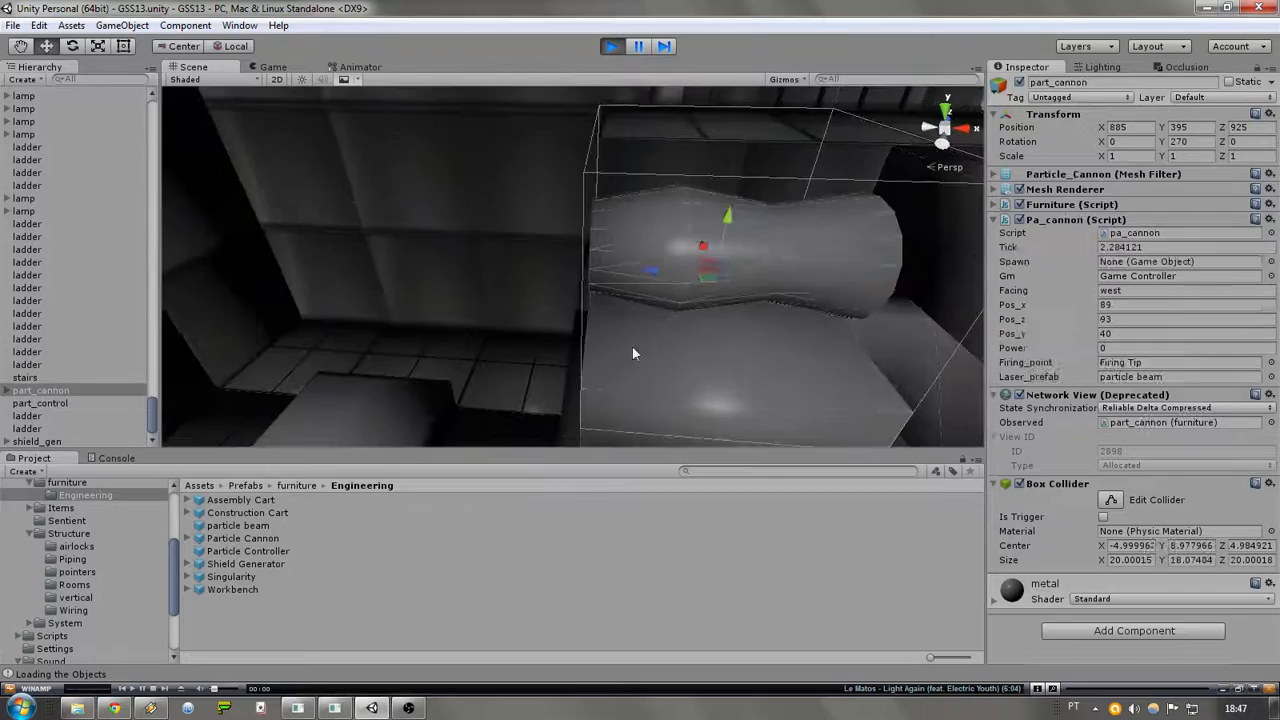
pyautogui.click(36, 442)
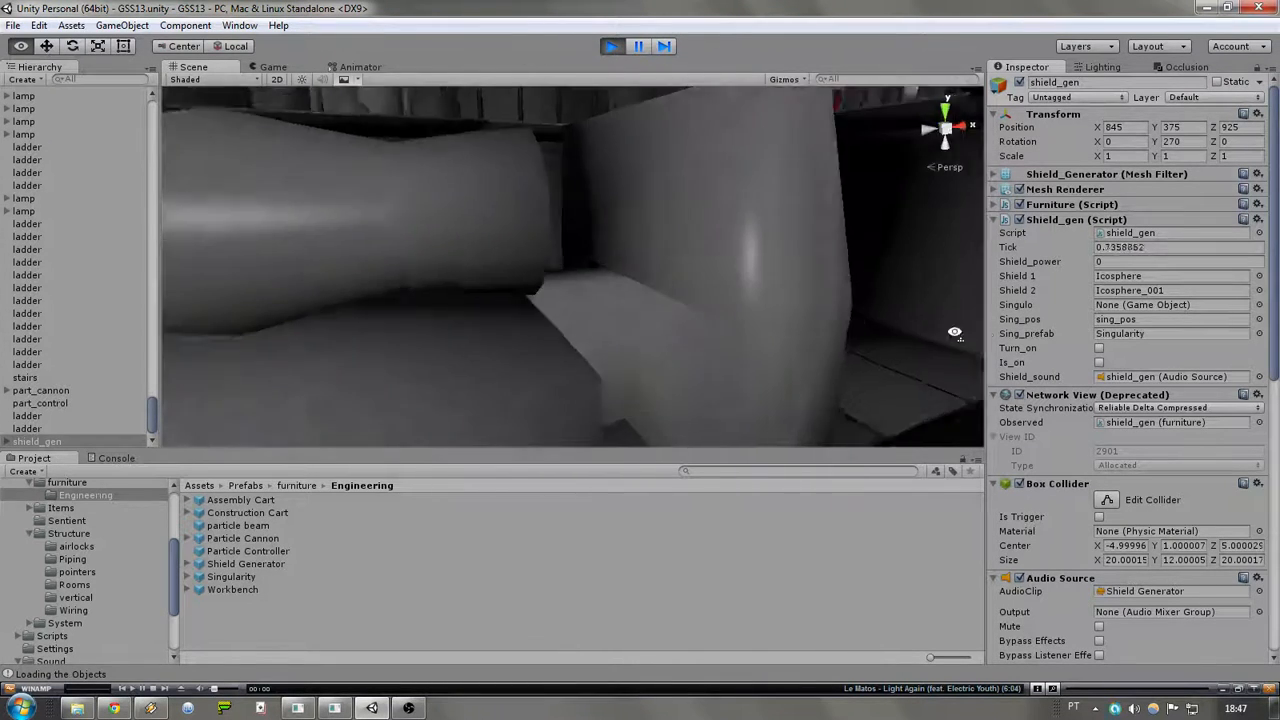
# - Set part_control Power_setting from 0 to 3, then reselect shield_gen
pyautogui.click(40, 404)
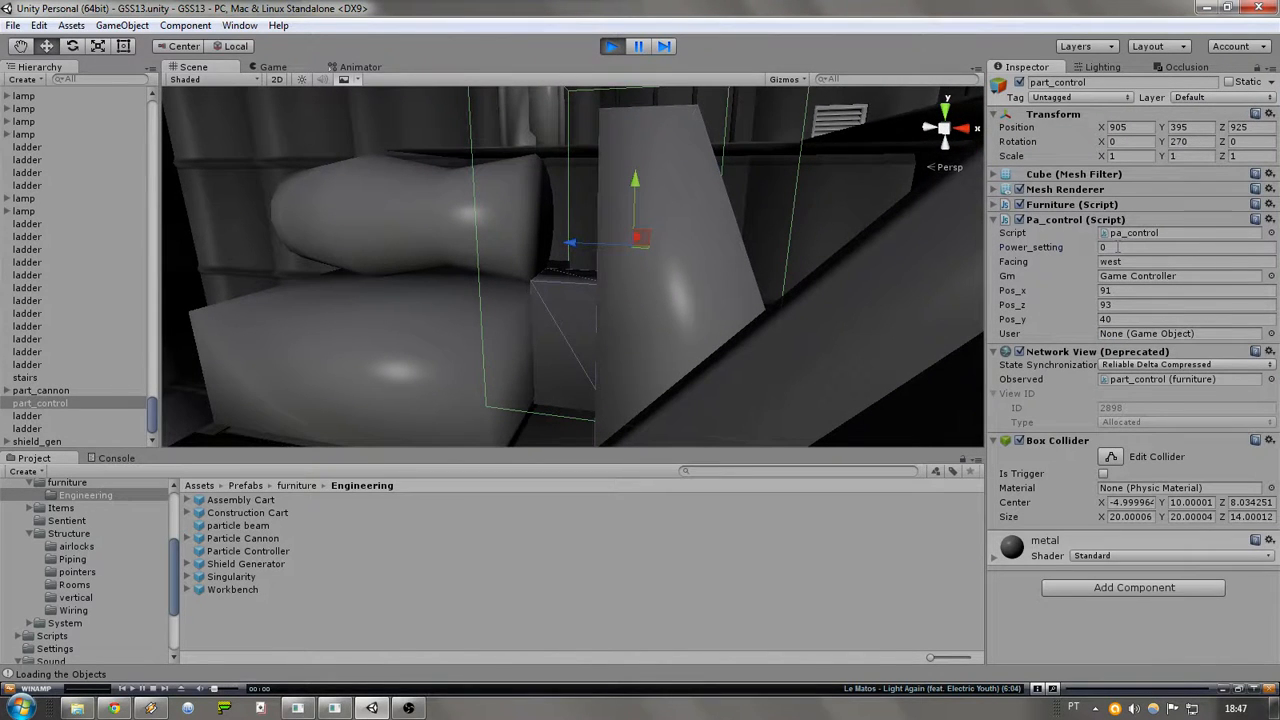
pyautogui.click(1184, 248)
pyautogui.write('3')
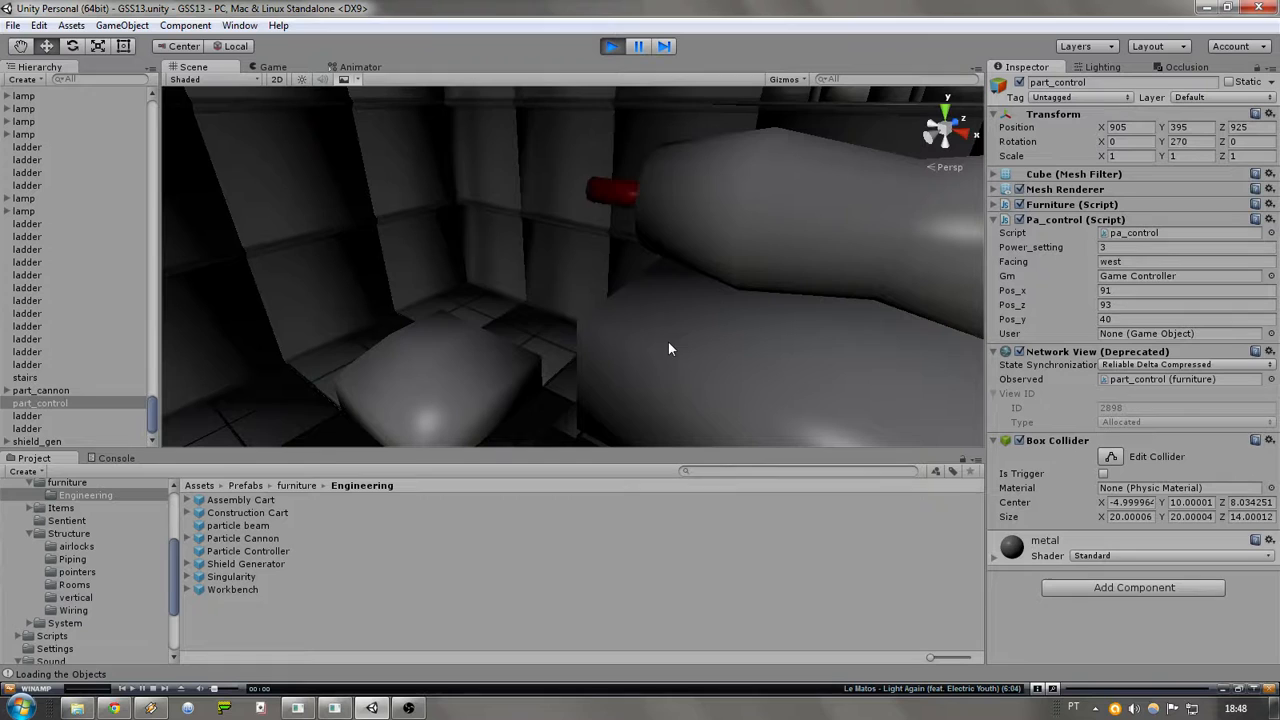
pyautogui.click(36, 442)
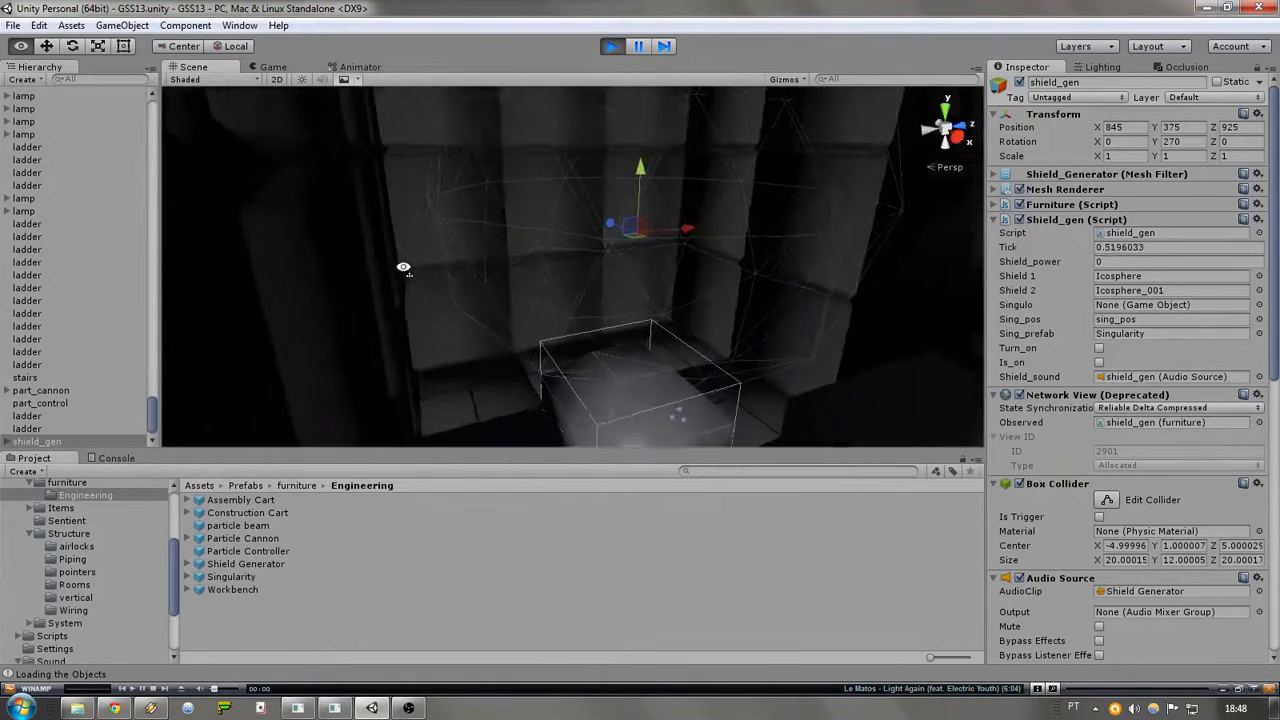
# - Navigate the Scene view to the containment room to watch the singularity grow
pyautogui.moveTo(404, 268); pyautogui.dragTo(256, 438)
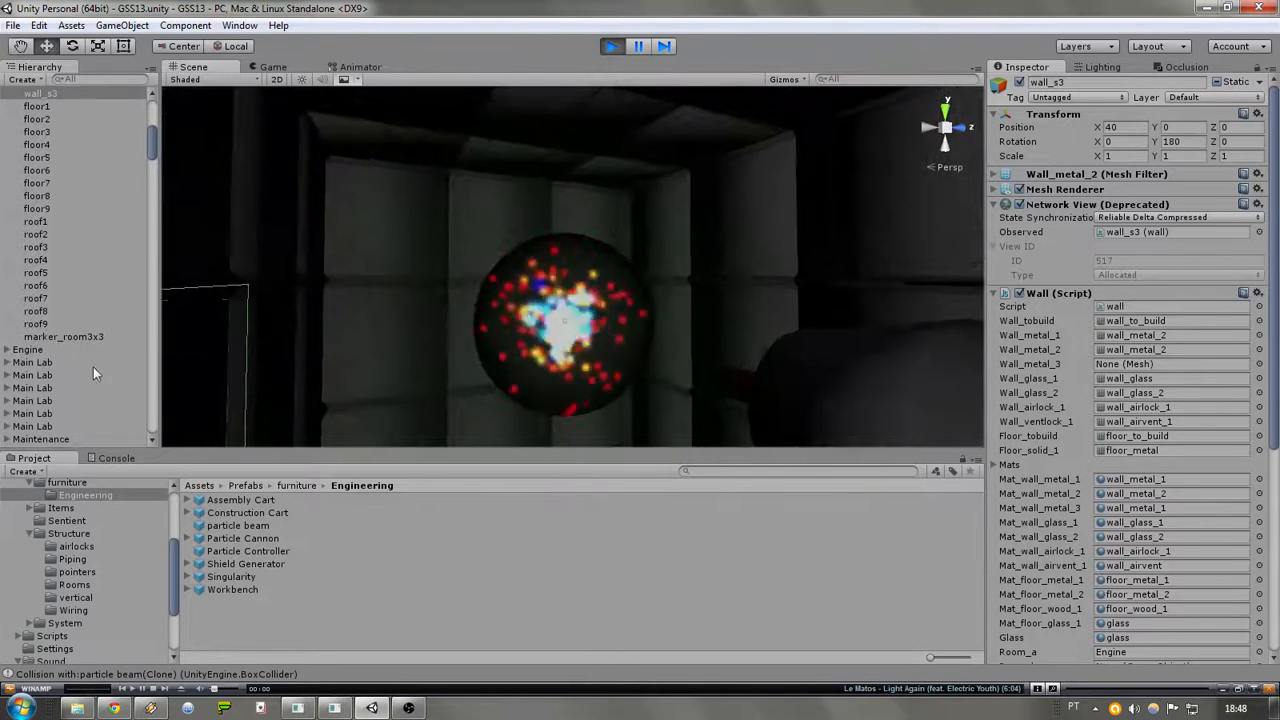
pyautogui.scroll(-3)
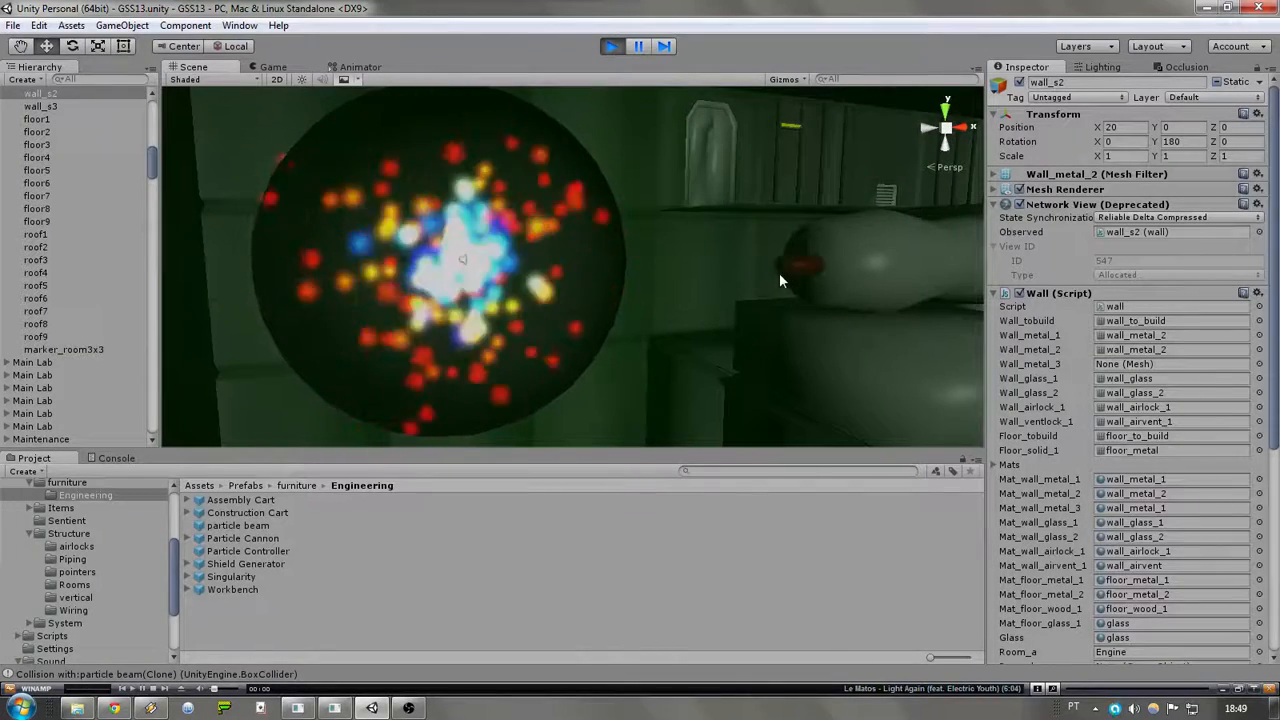
# - Scroll the Hierarchy to bring part_control's Pa_control script back into the Inspector
pyautogui.scroll(-3)
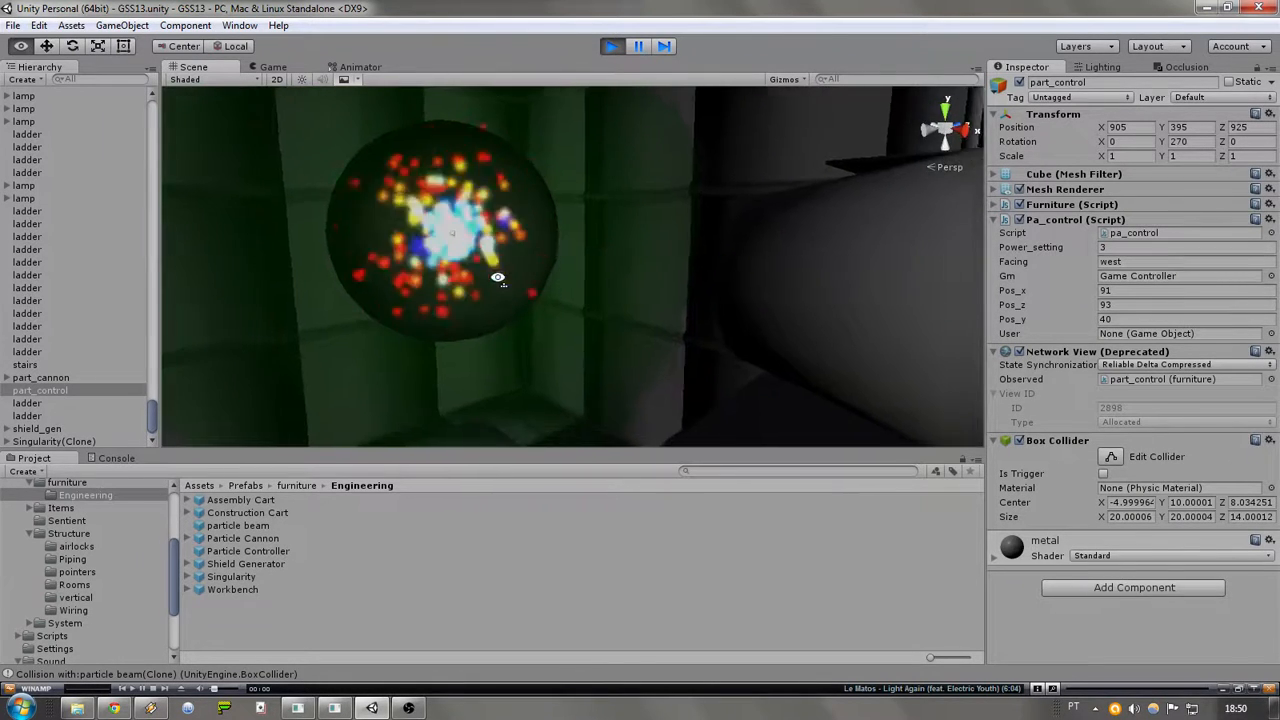
# - Set part_control Power_setting to 10 and select Singularity(Clone) to show its stats
pyautogui.click(1184, 248)
pyautogui.write('10')
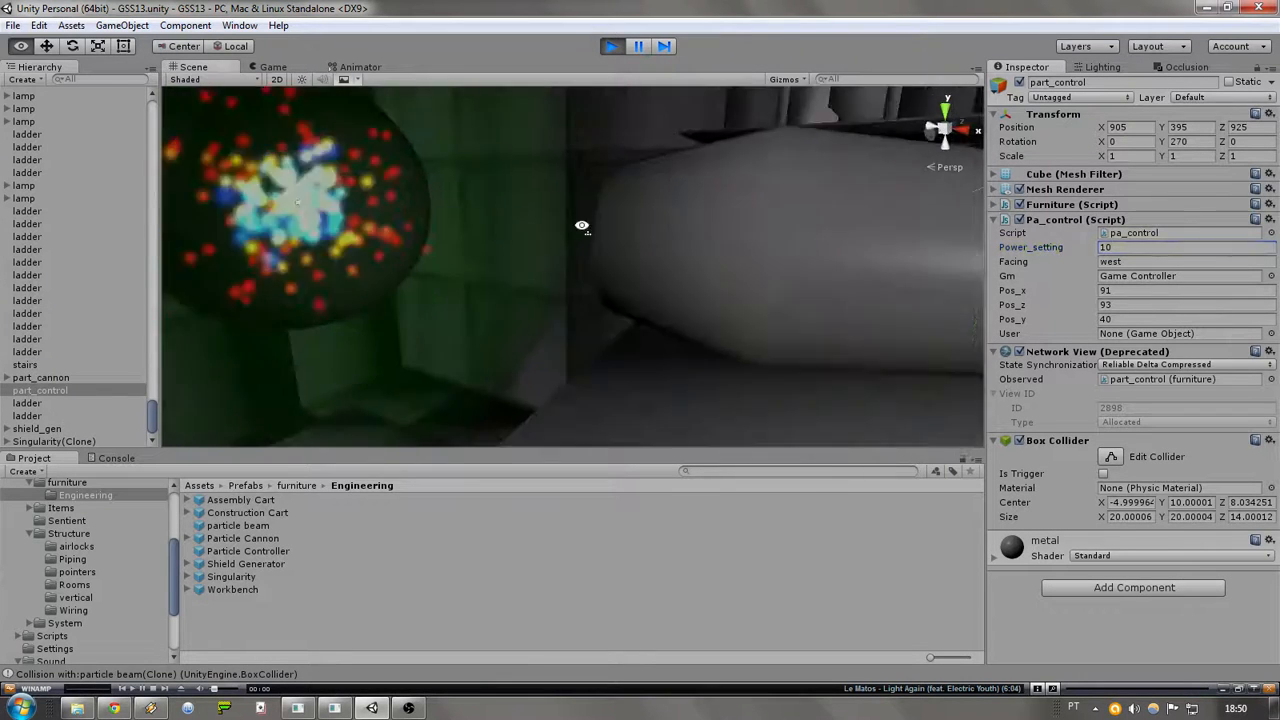
pyautogui.click(52, 442)
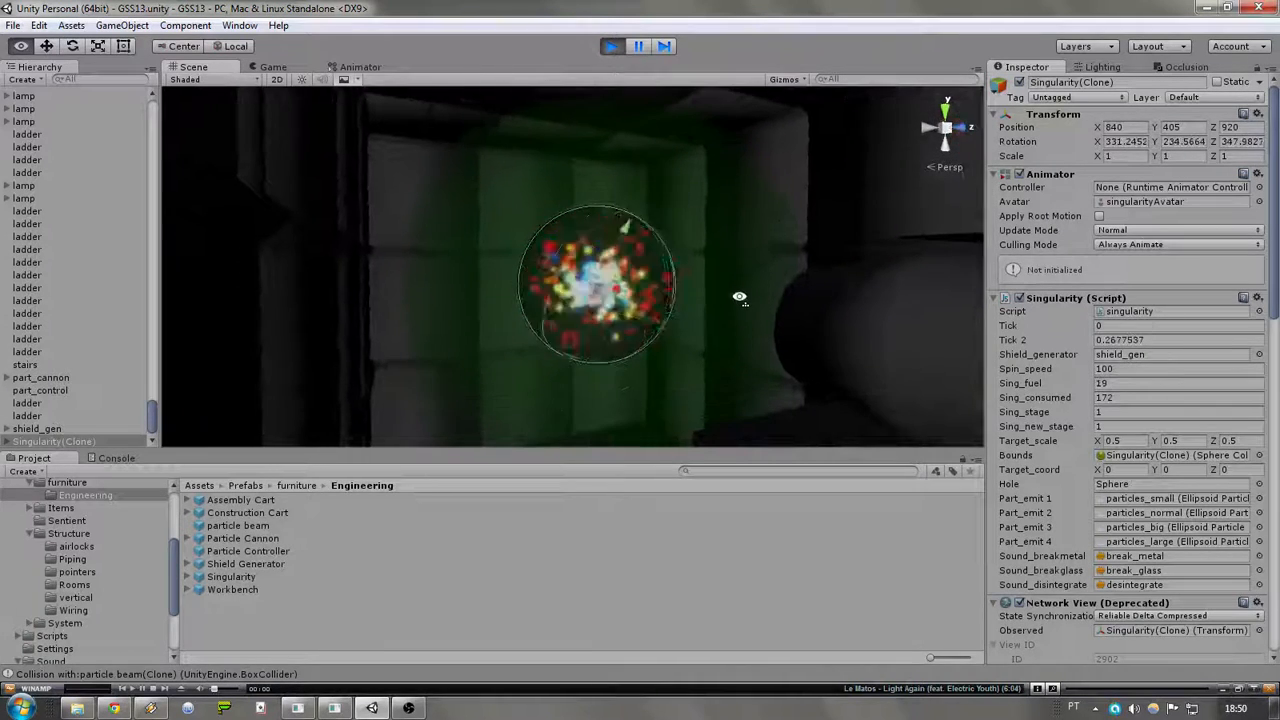
# - Select shield_gen and switch on its Turn_on / Is_on setting, power reading 95
pyautogui.click(36, 428)
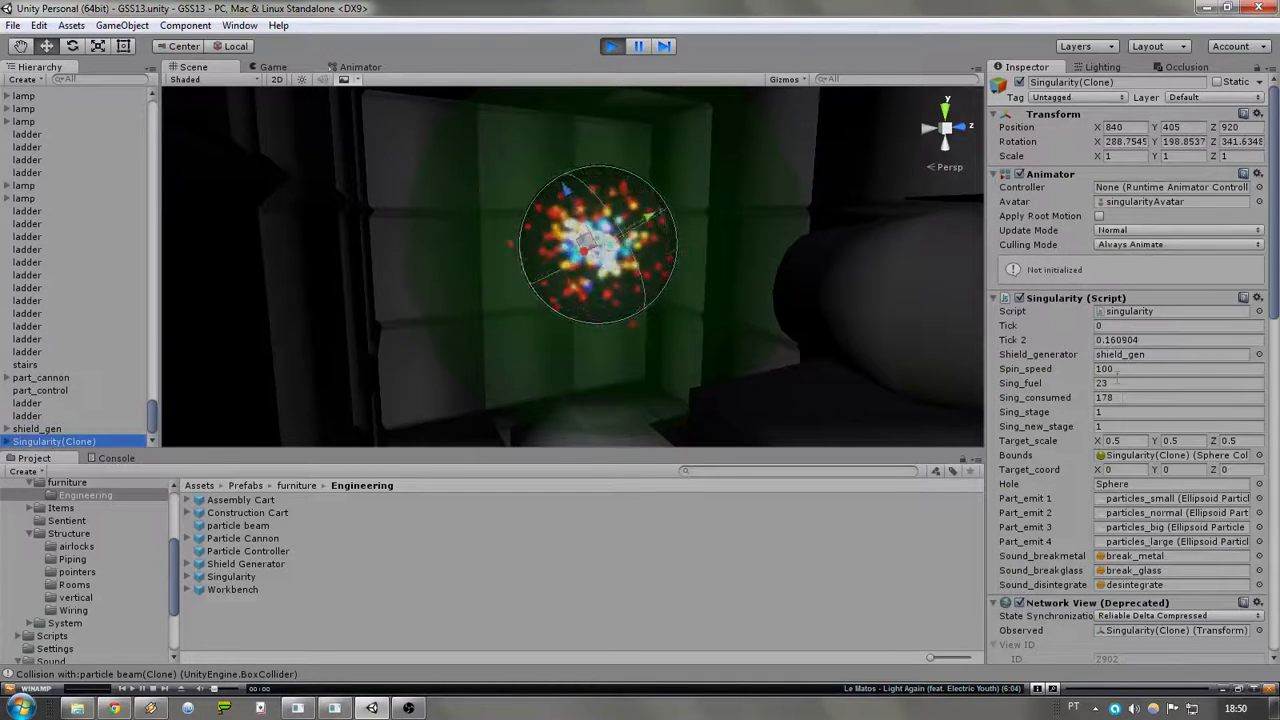
pyautogui.click(1180, 396)
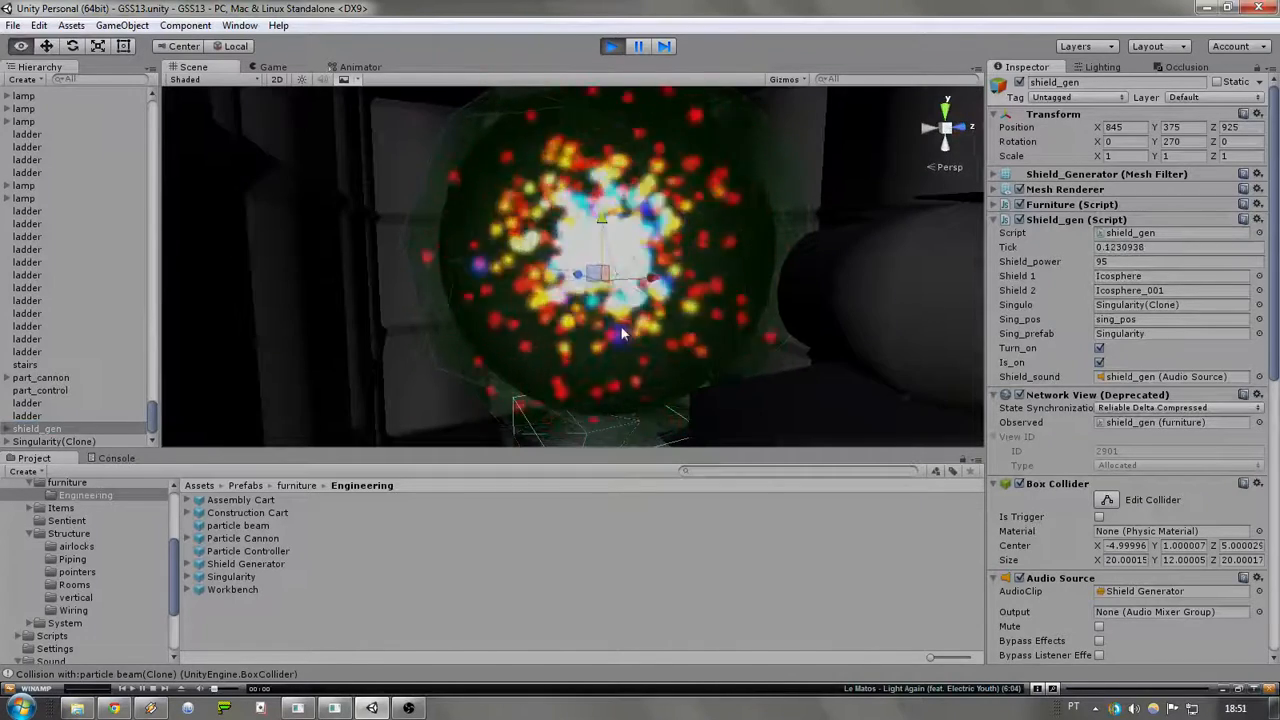
# - Select part_control and set Power_setting to 100 so the singularity swells
pyautogui.click(40, 390)
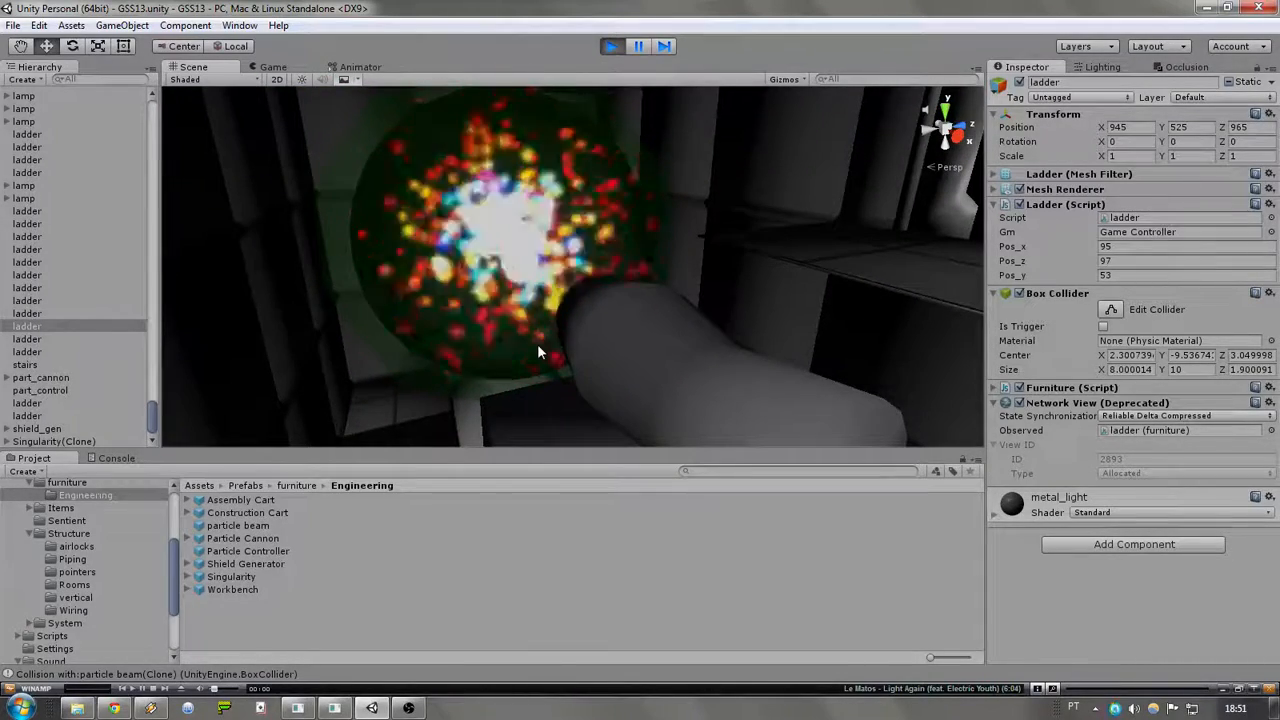
pyautogui.click(40, 390)
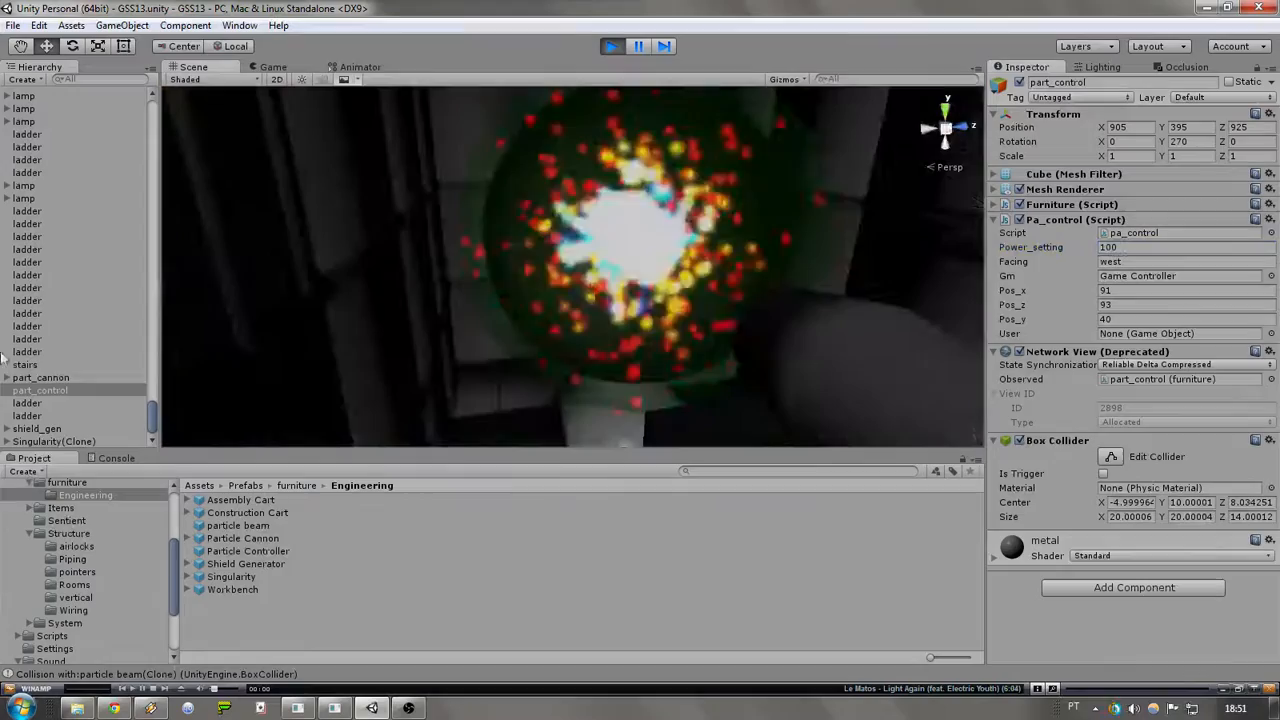
# - Switch between Singularity(Clone) and shield_gen while the singularity escapes to stage 3 in open space
pyautogui.click(52, 442)
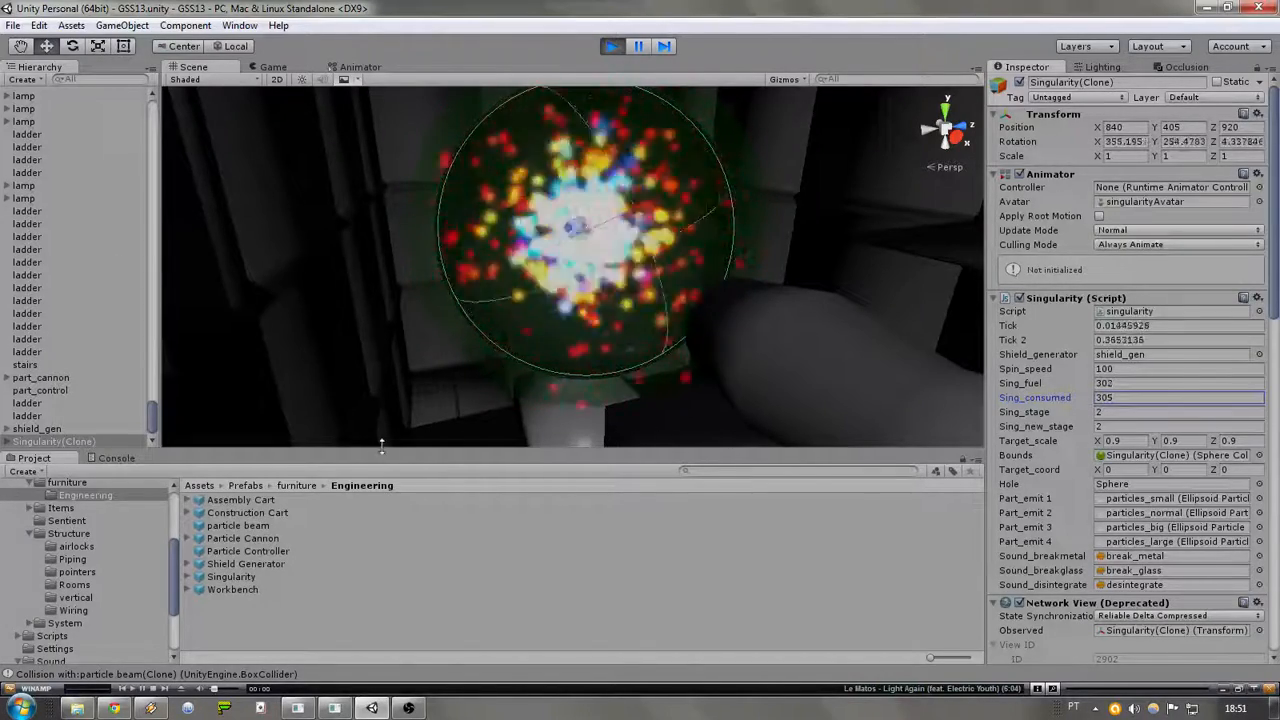
pyautogui.click(36, 428)
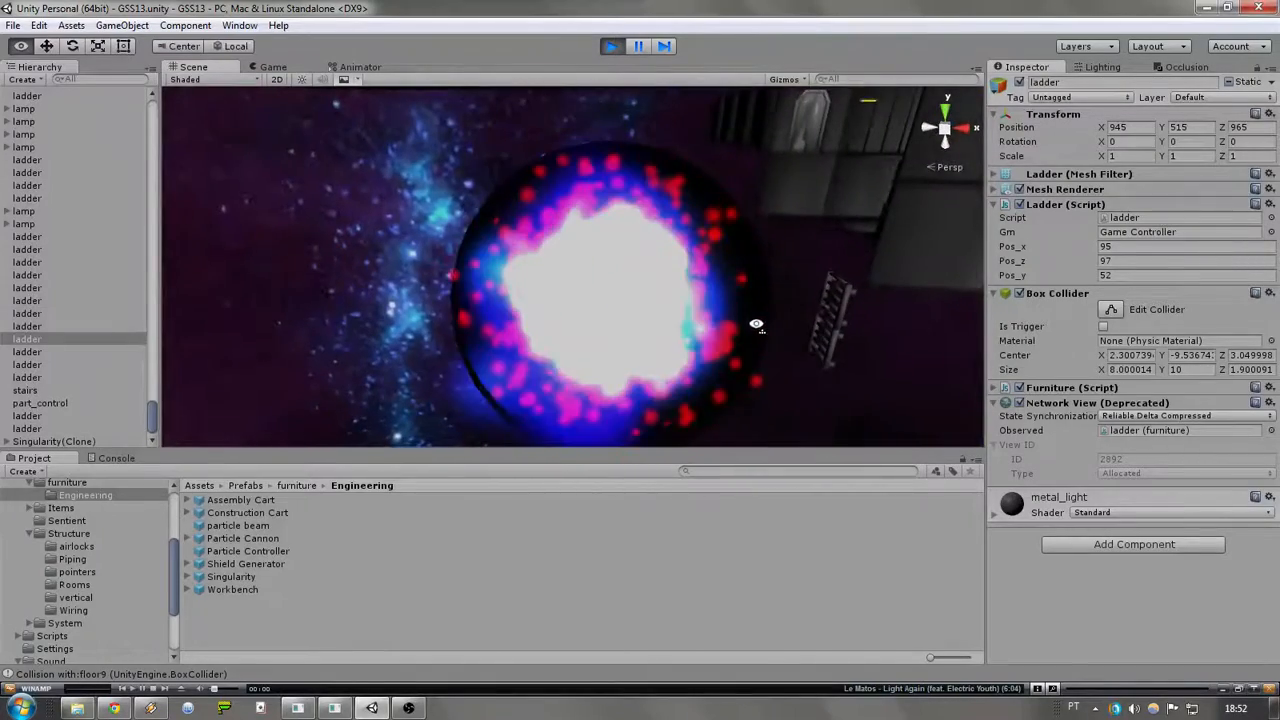
pyautogui.click(52, 442)
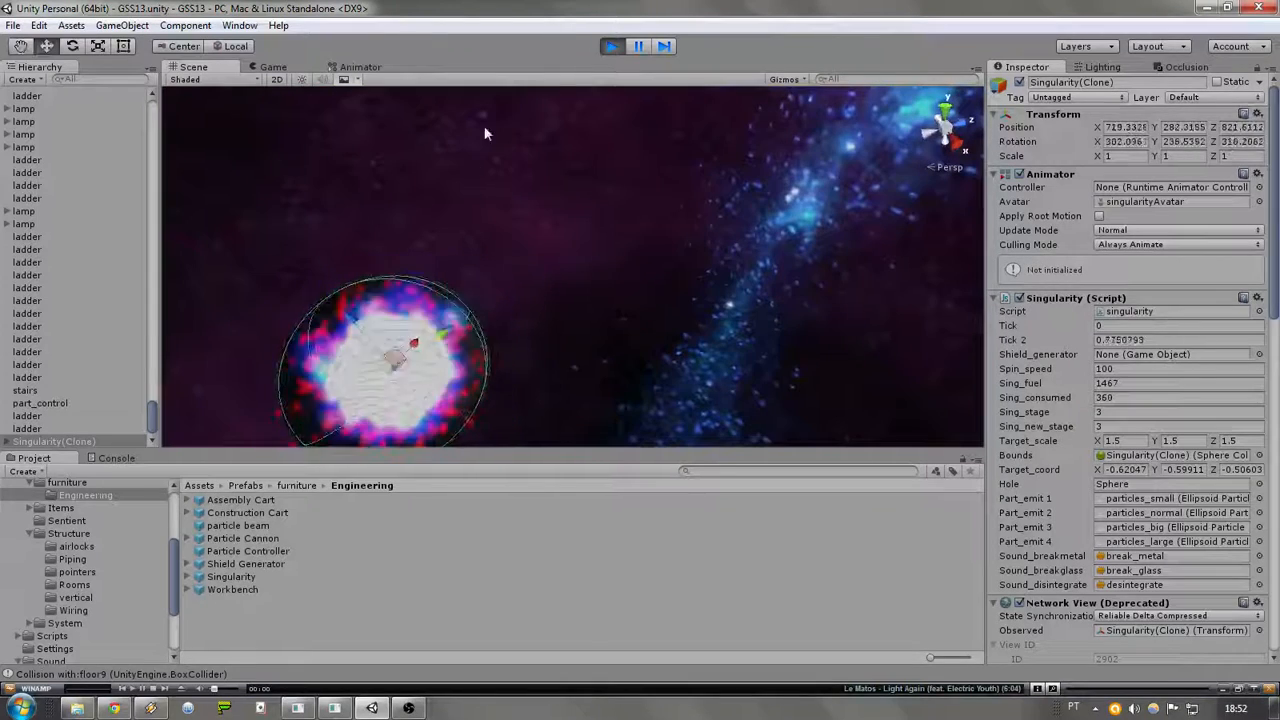
# - Exit play mode, returning the editor to the main menu scene
pyautogui.click(612, 46)
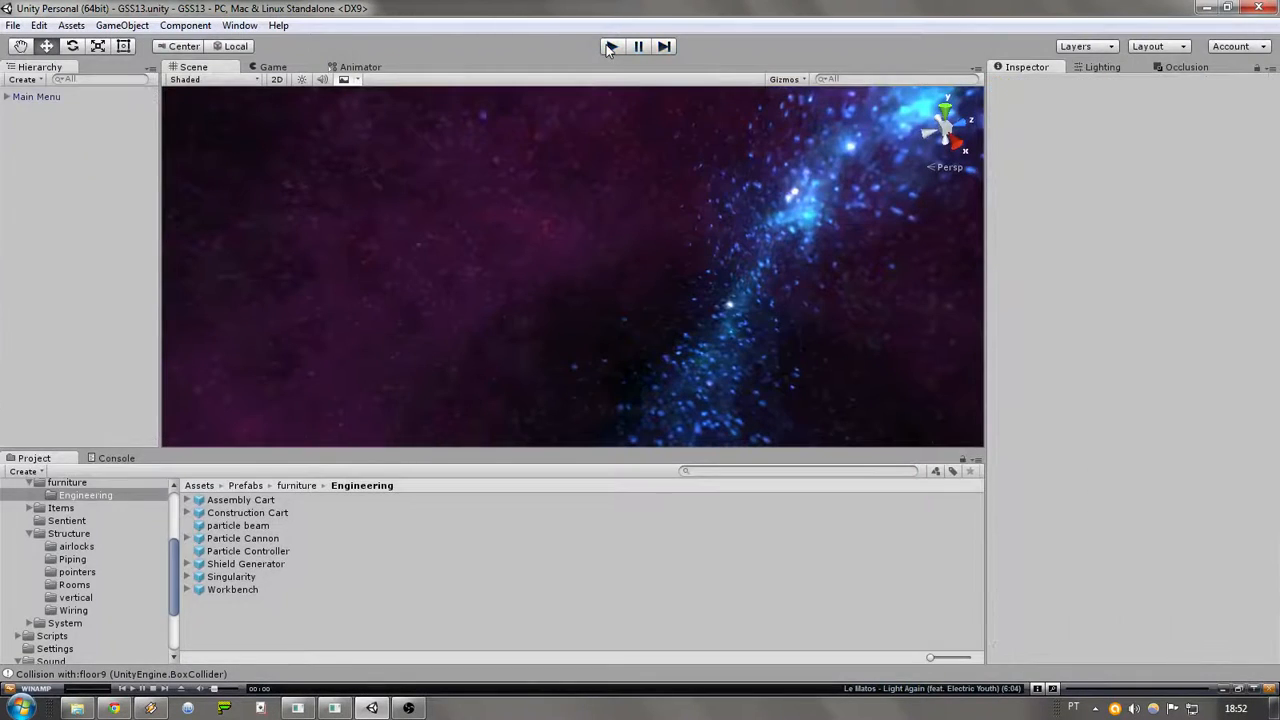
# - Replay the scene and set the particle controller's power to 100 so a singularity forms
pyautogui.click(610, 46)
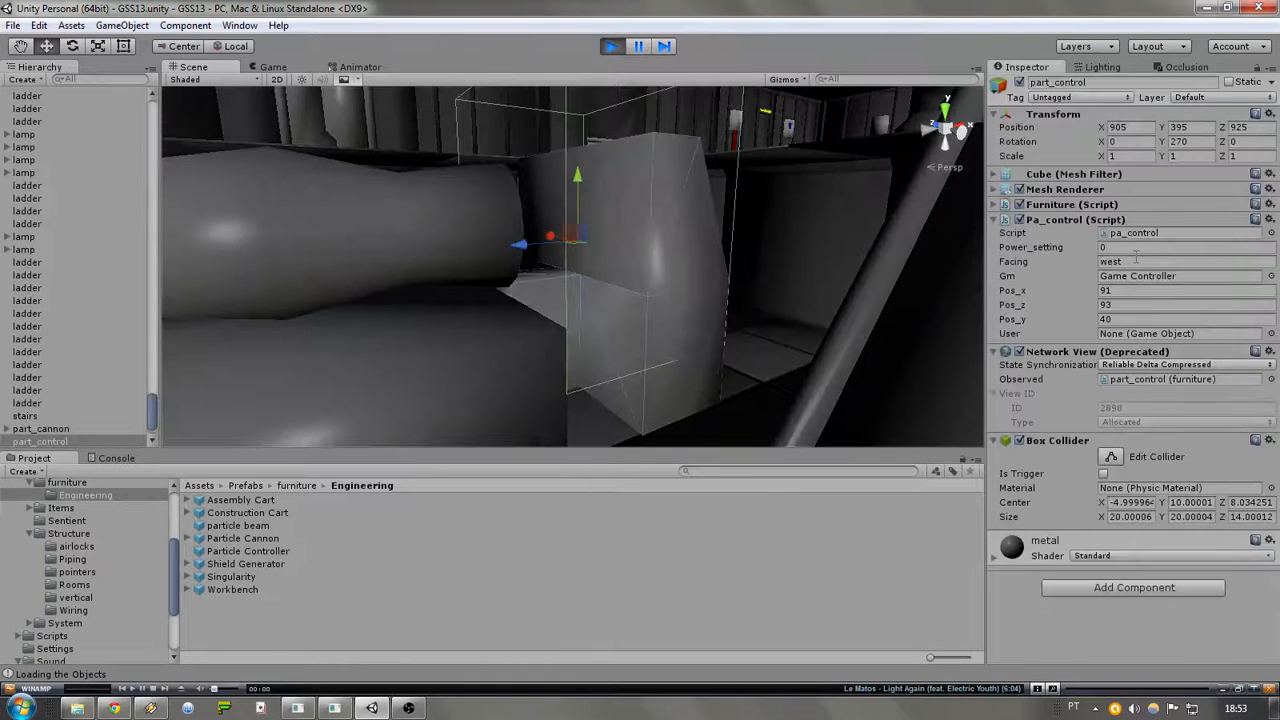
pyautogui.write('100')
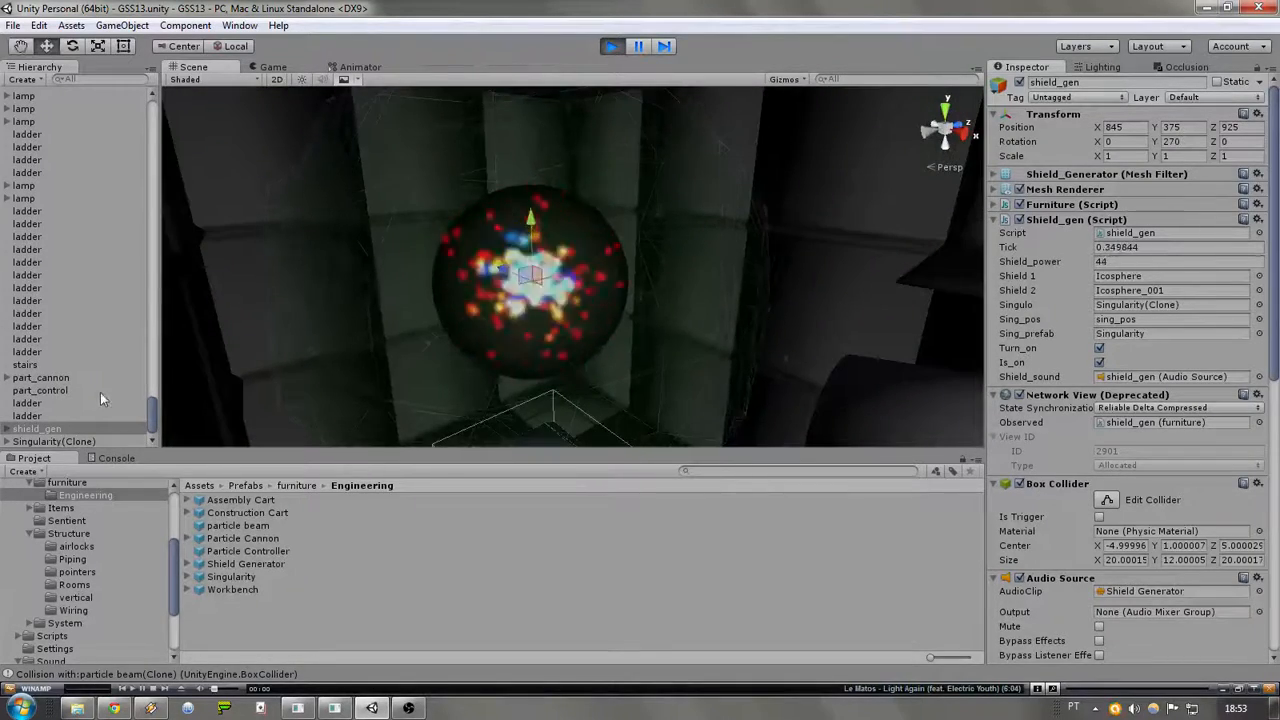
# - Inspect the Singularity(Clone) as it escapes, then restart play mode to the HOSTING screen
pyautogui.click(52, 442)
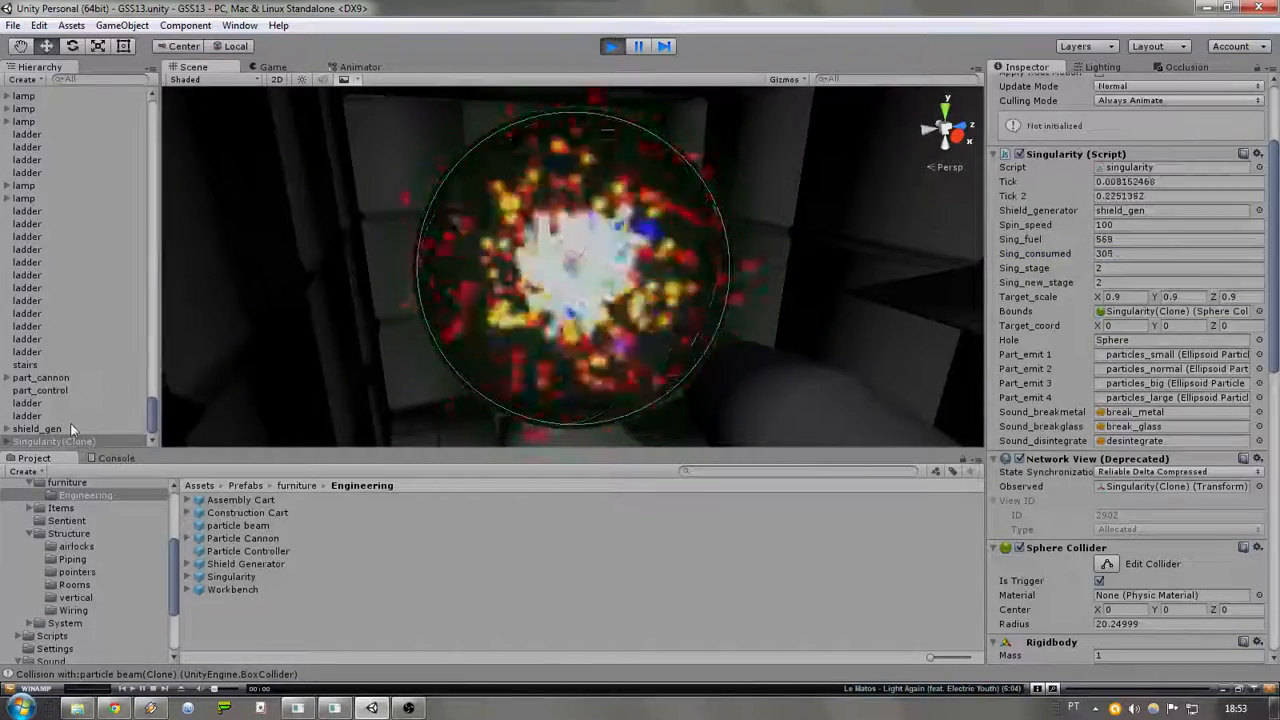
pyautogui.click(36, 428)
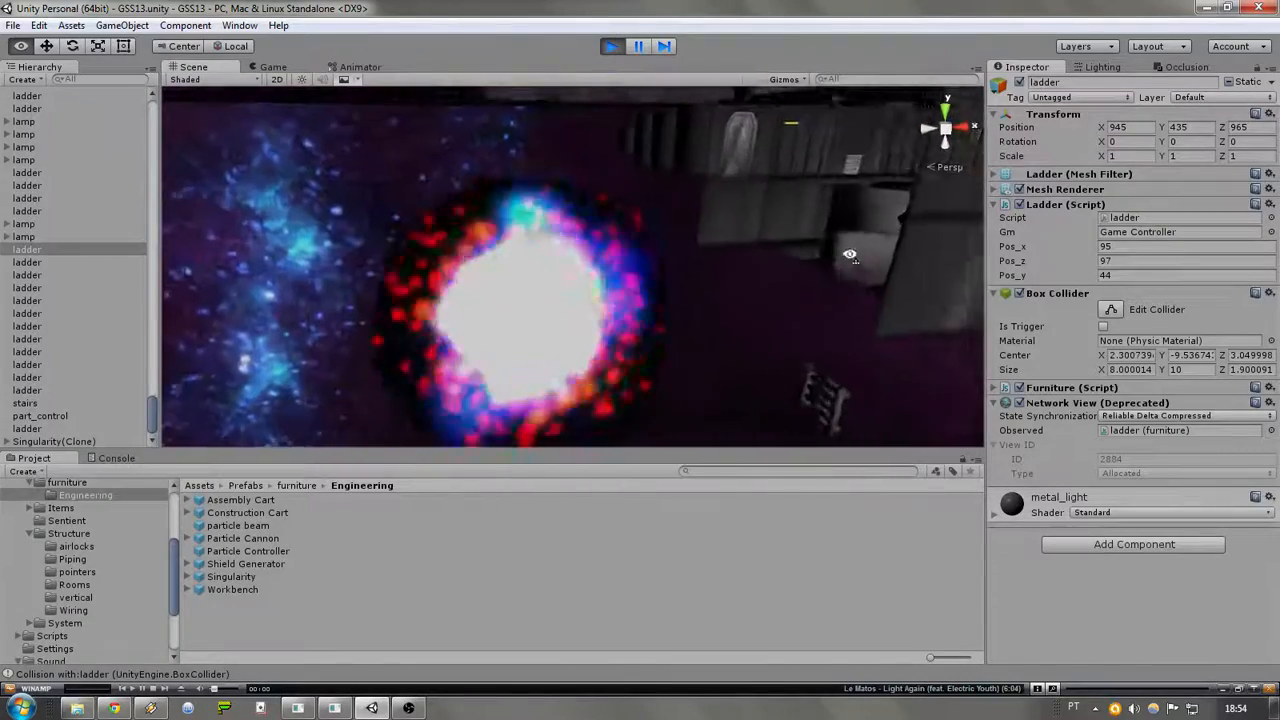
pyautogui.click(52, 442)
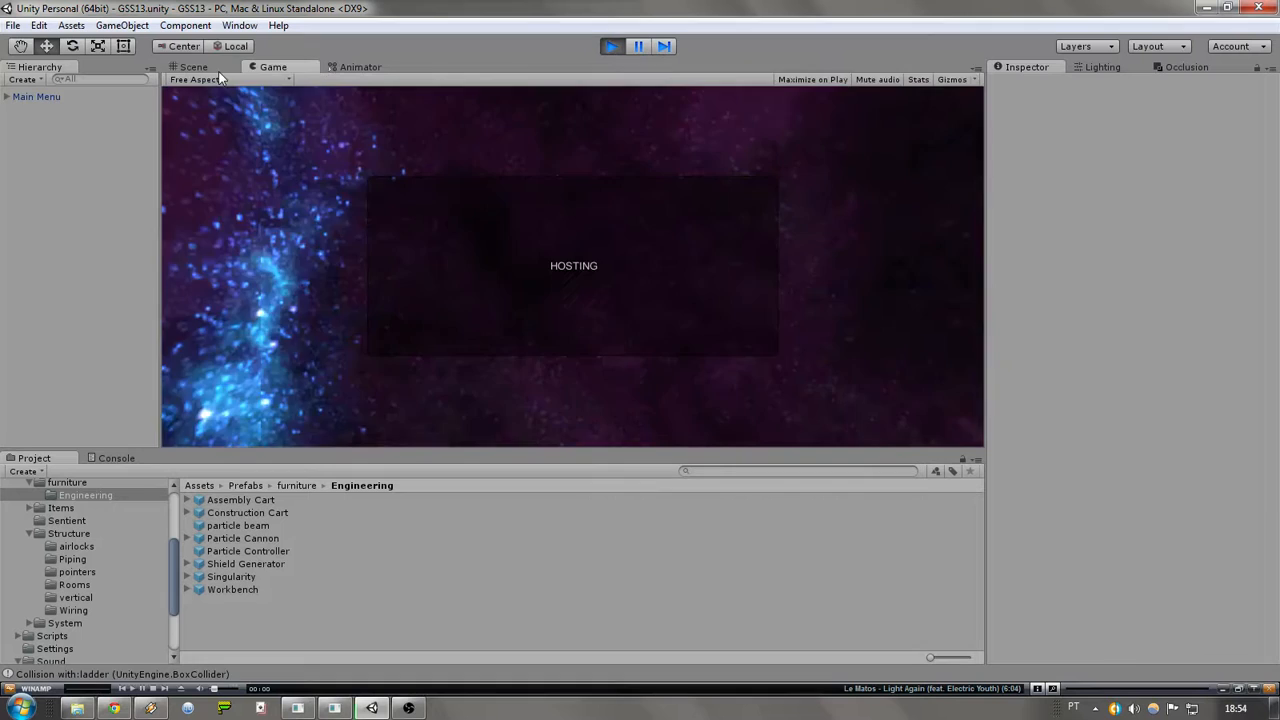
# - Select part_control and enter 100 in its Power_setting field
pyautogui.click(192, 68)
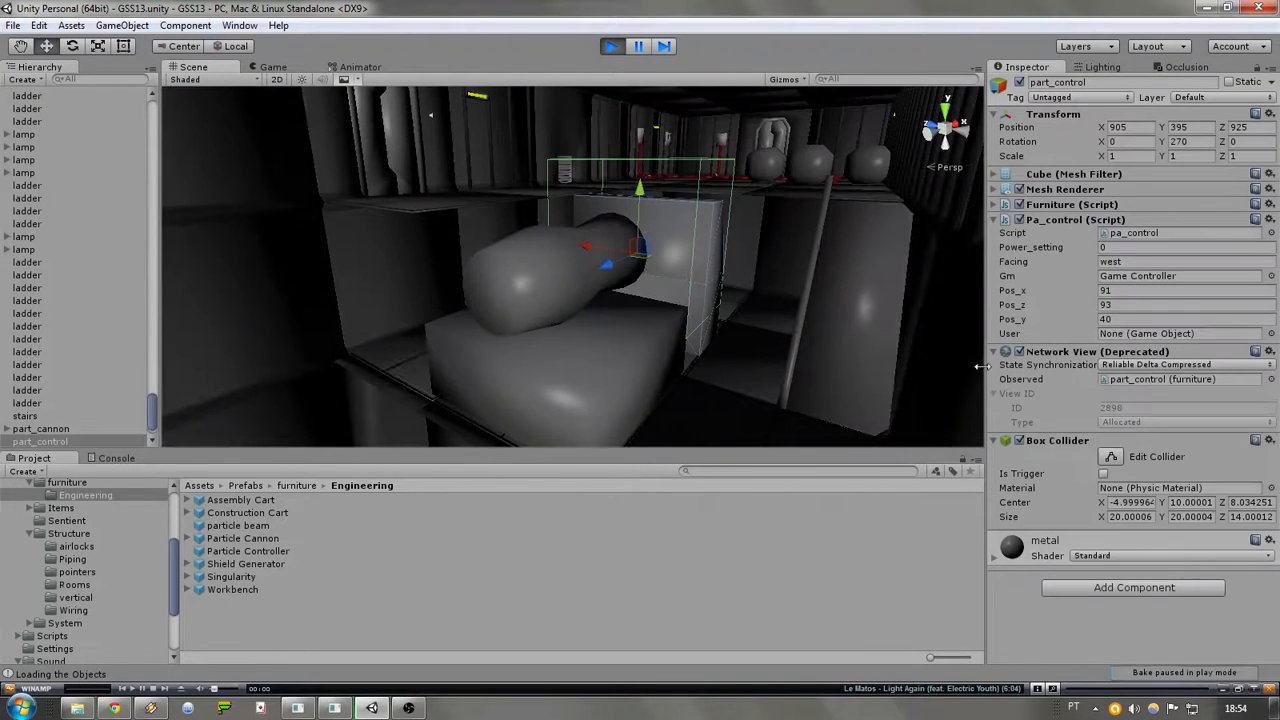
pyautogui.click(1184, 248)
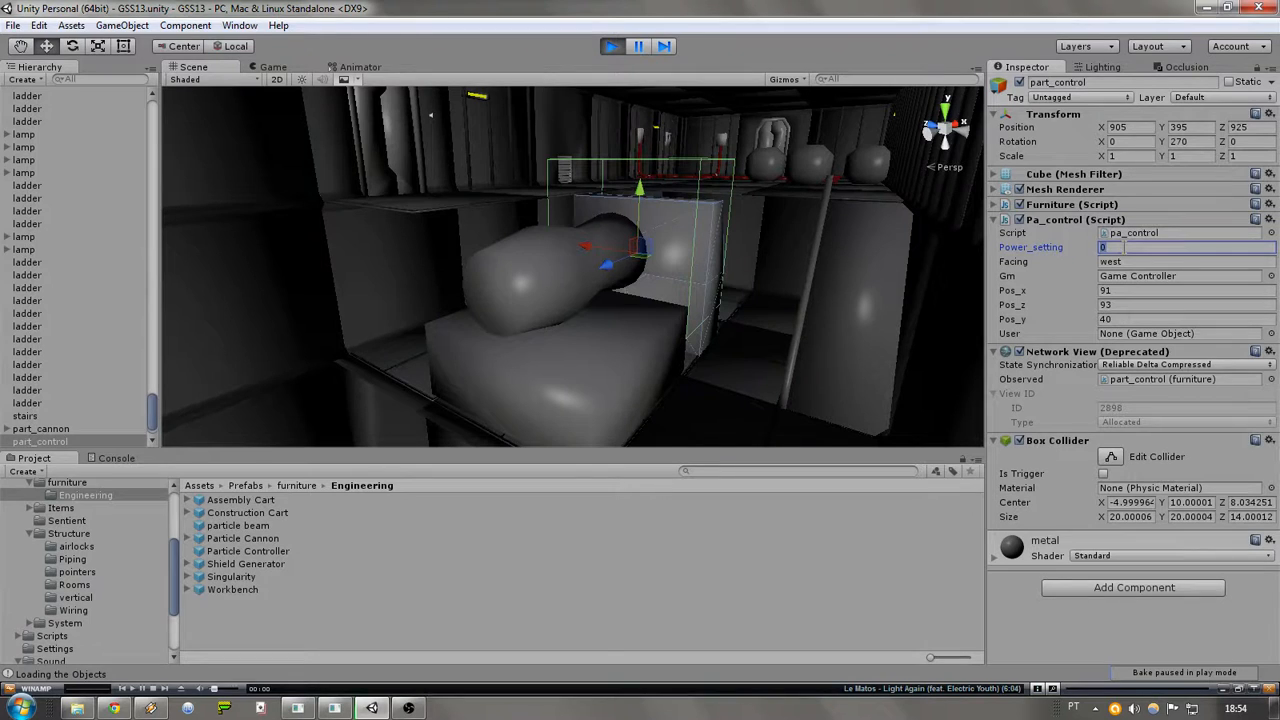
pyautogui.write('10')
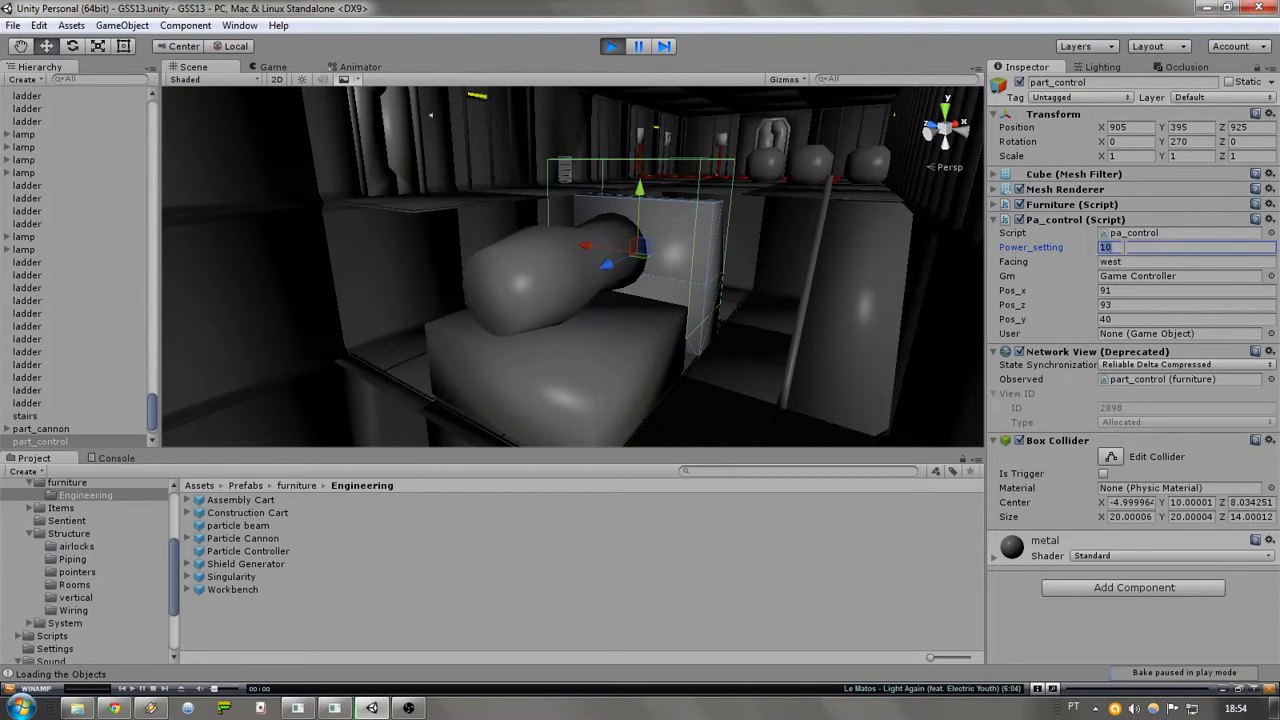
pyautogui.write('100')
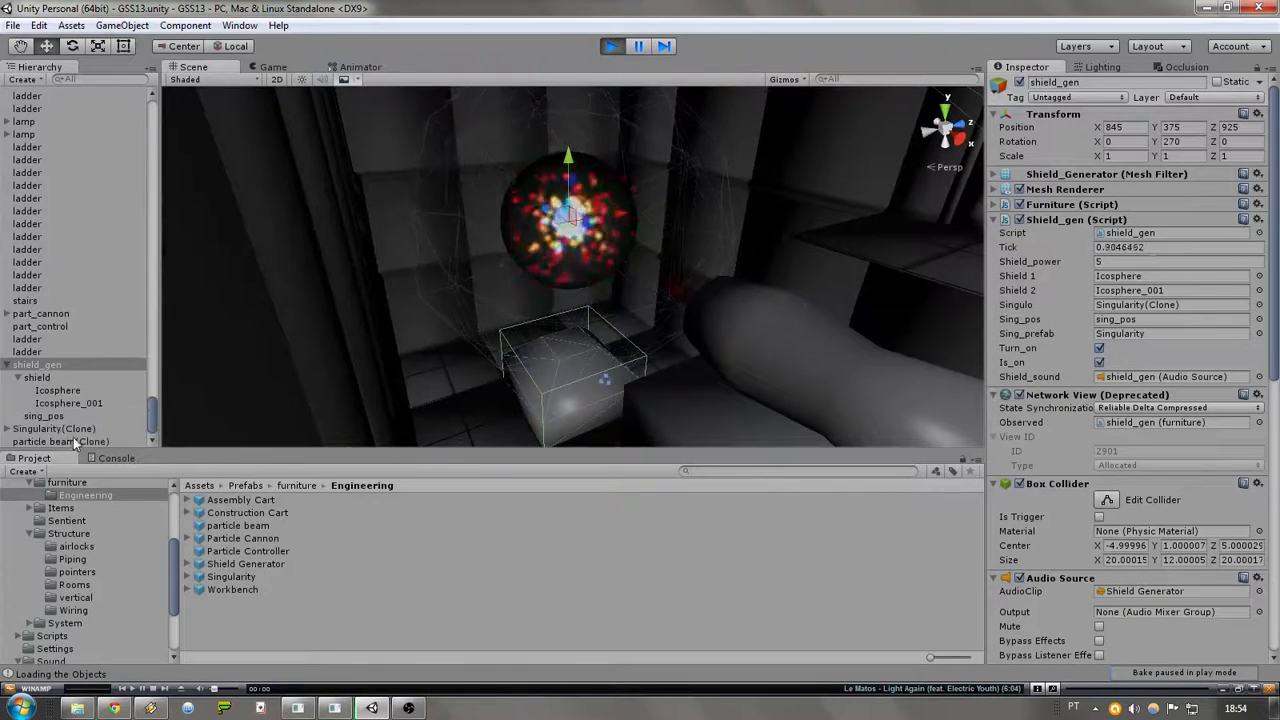
# - Check Sing_consumed on Singularity(Clone) while it bursts through the engineering room walls
pyautogui.click(52, 442)
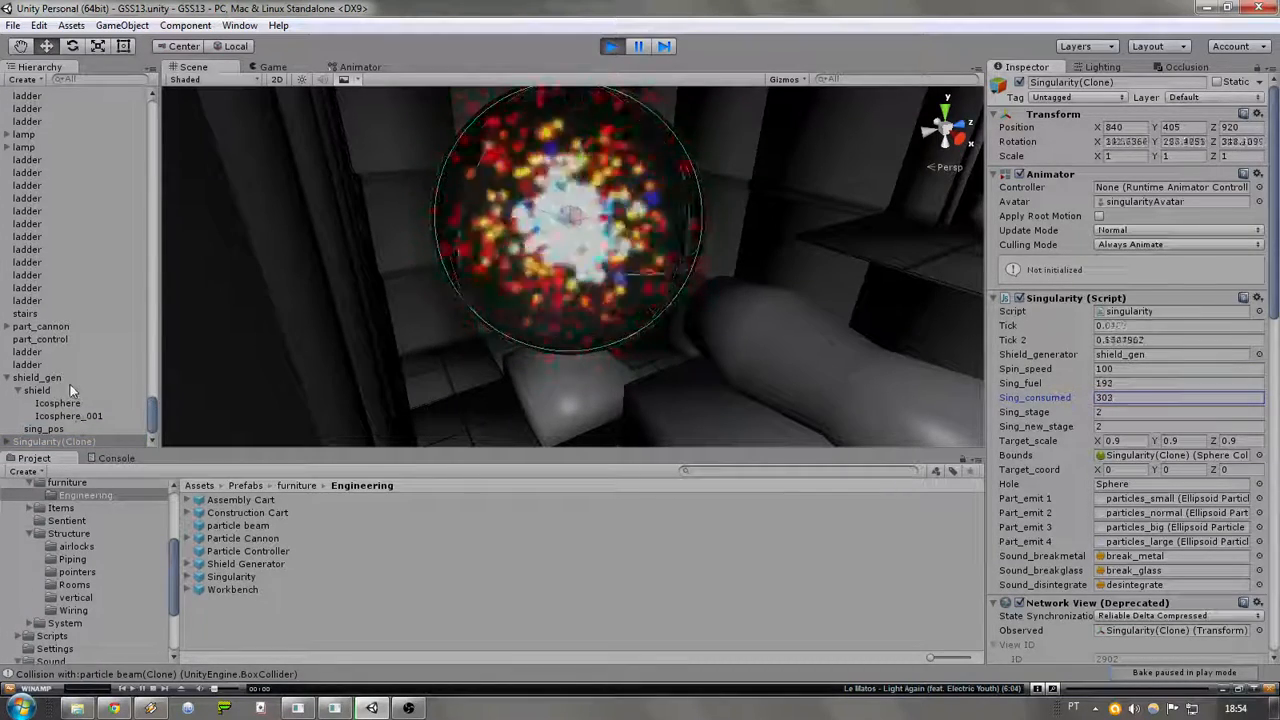
pyautogui.click(36, 376)
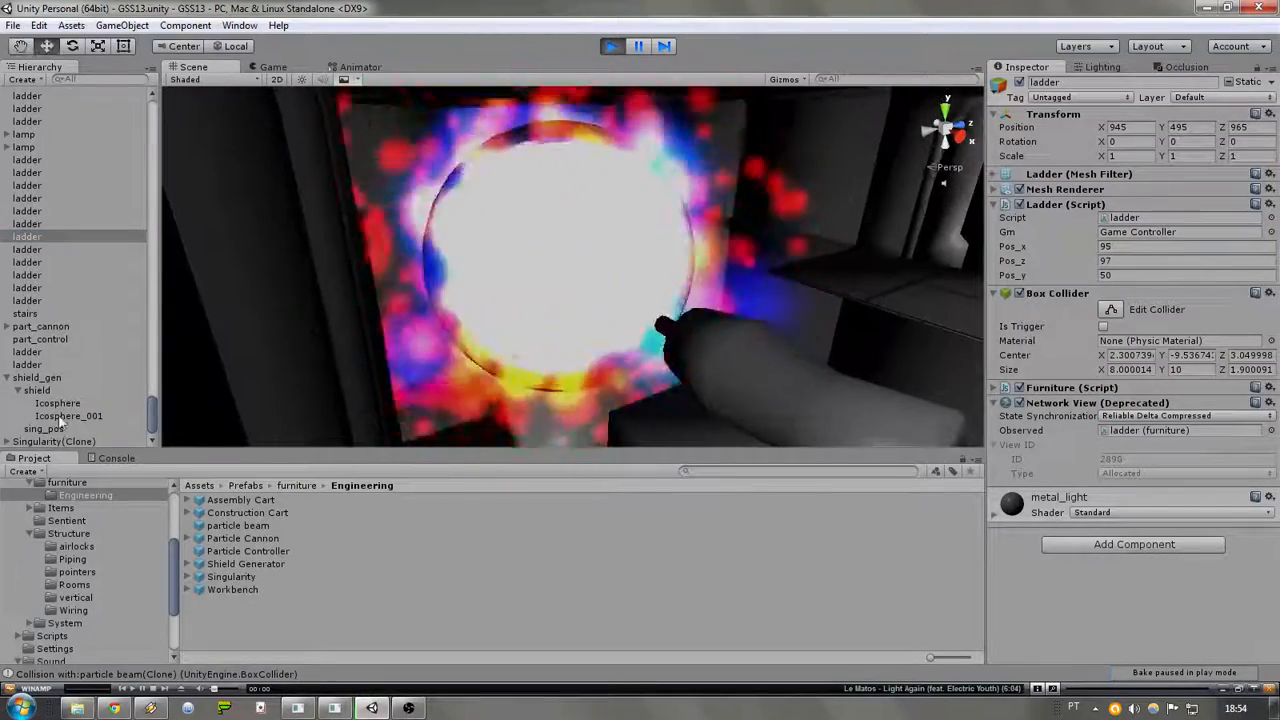
pyautogui.click(52, 442)
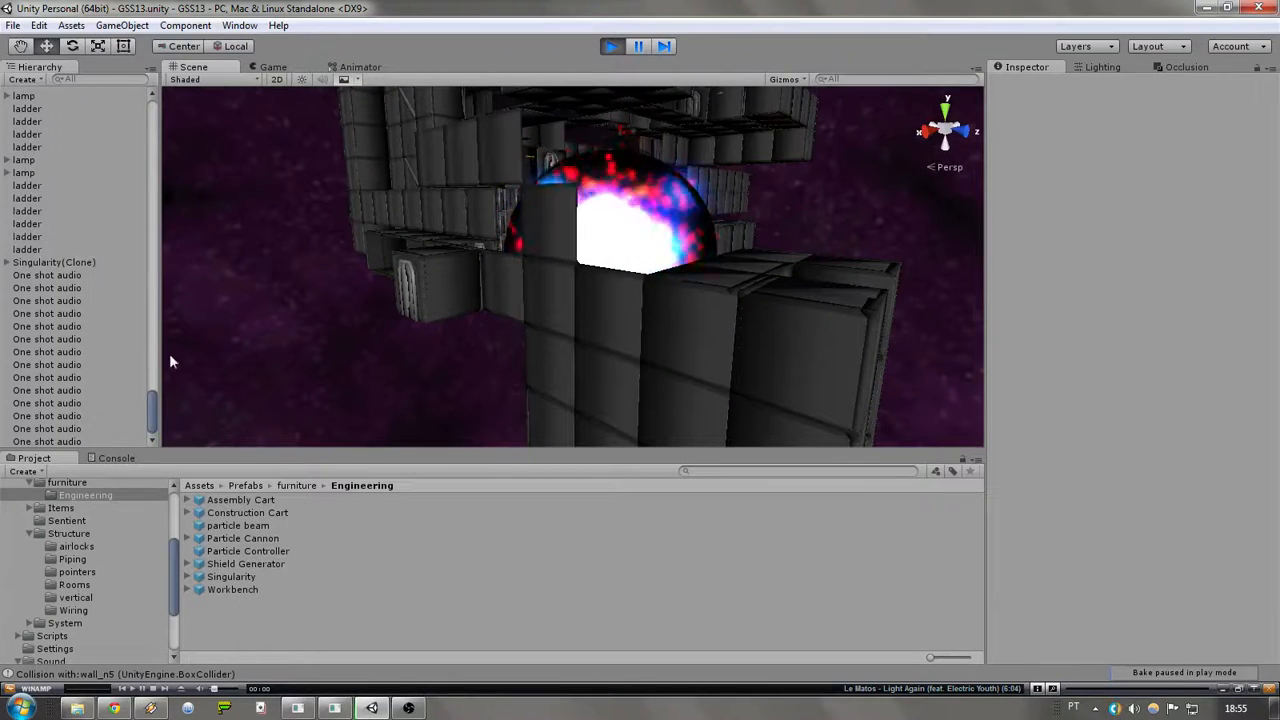
# - Follow the singularity in the Hierarchy as it consumes the station and emerges into space
pyautogui.click(54, 352)
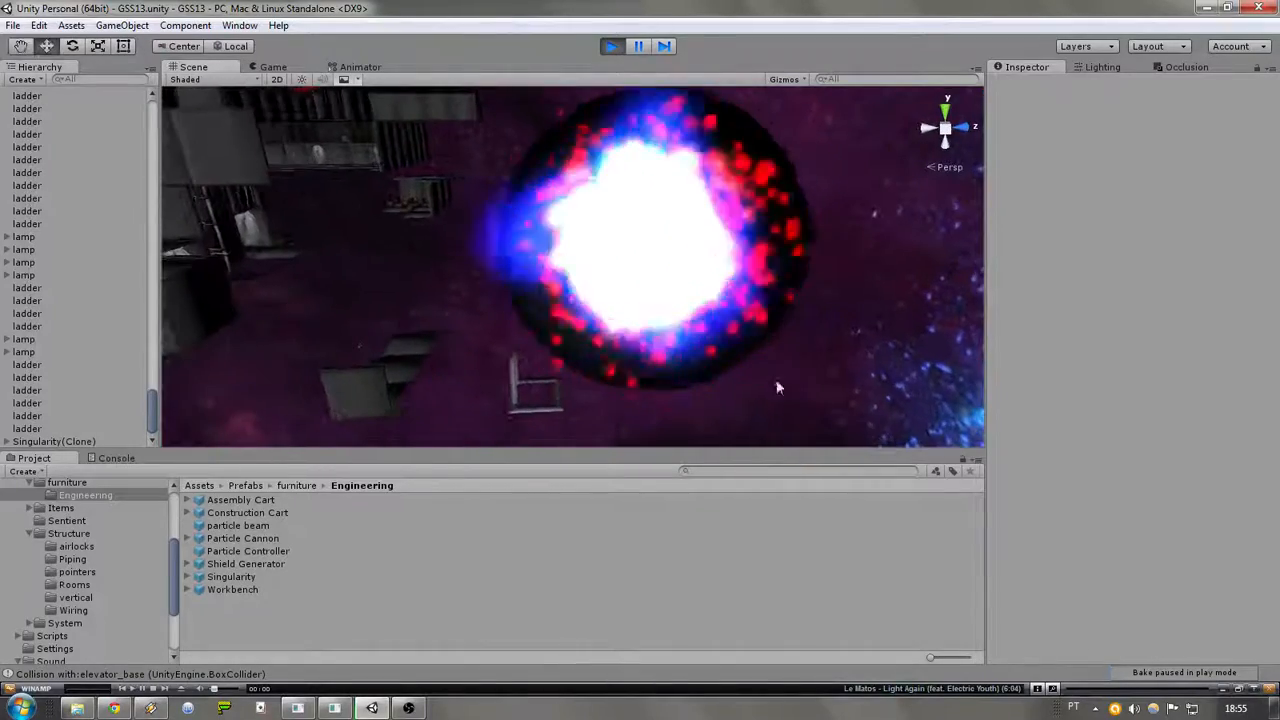
pyautogui.click(52, 442)
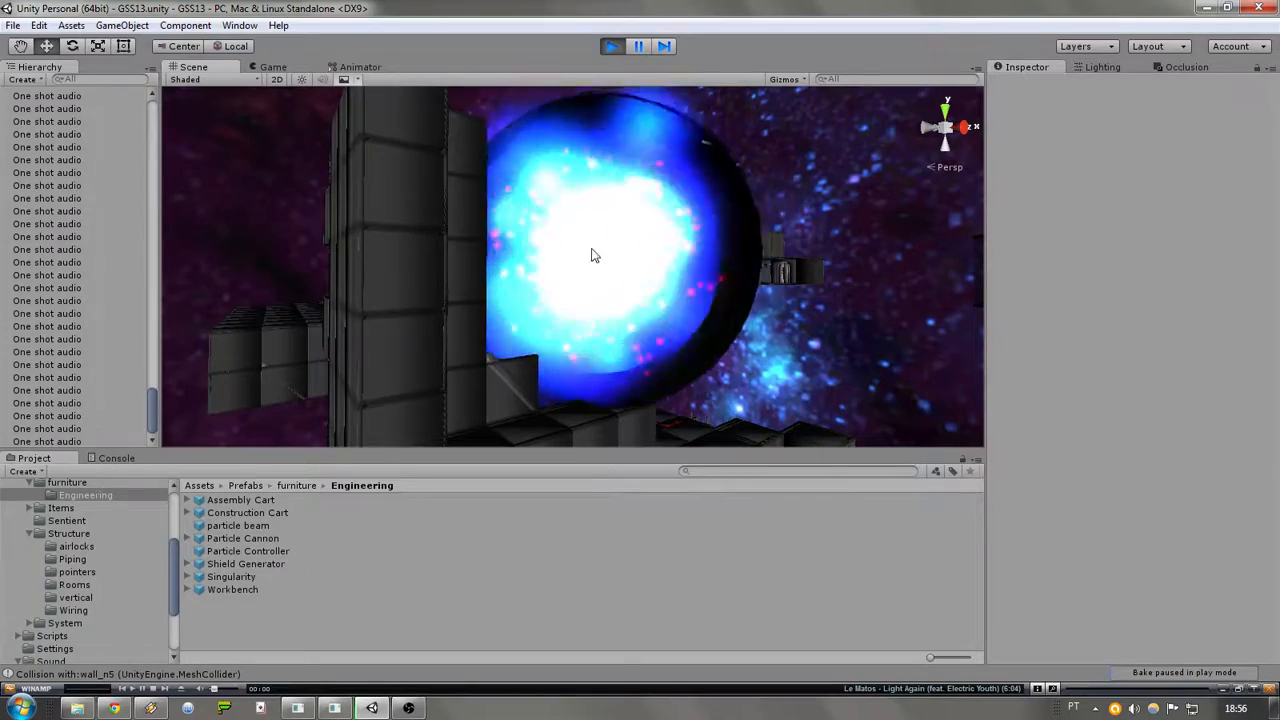
# - Track the shrinking singularity core as it drifts away from the station debris
pyautogui.click(56, 228)
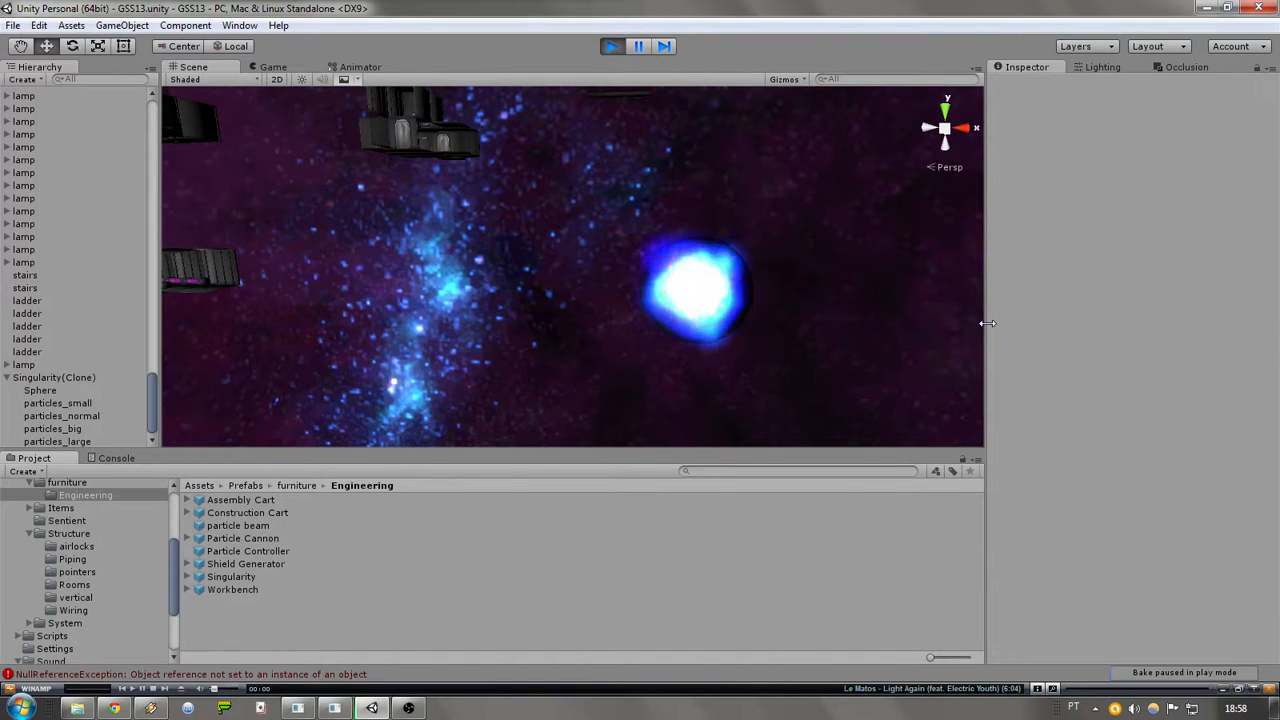
pyautogui.moveTo(676, 190)
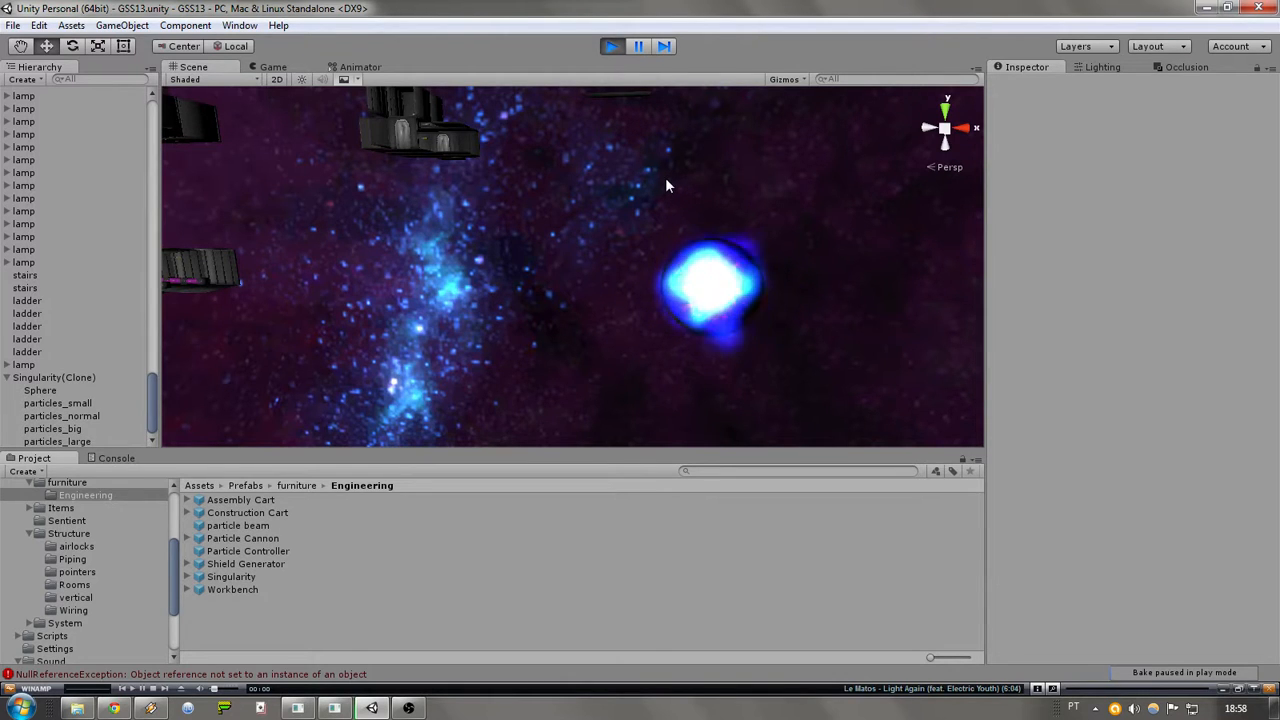
pyautogui.moveTo(566, 184)
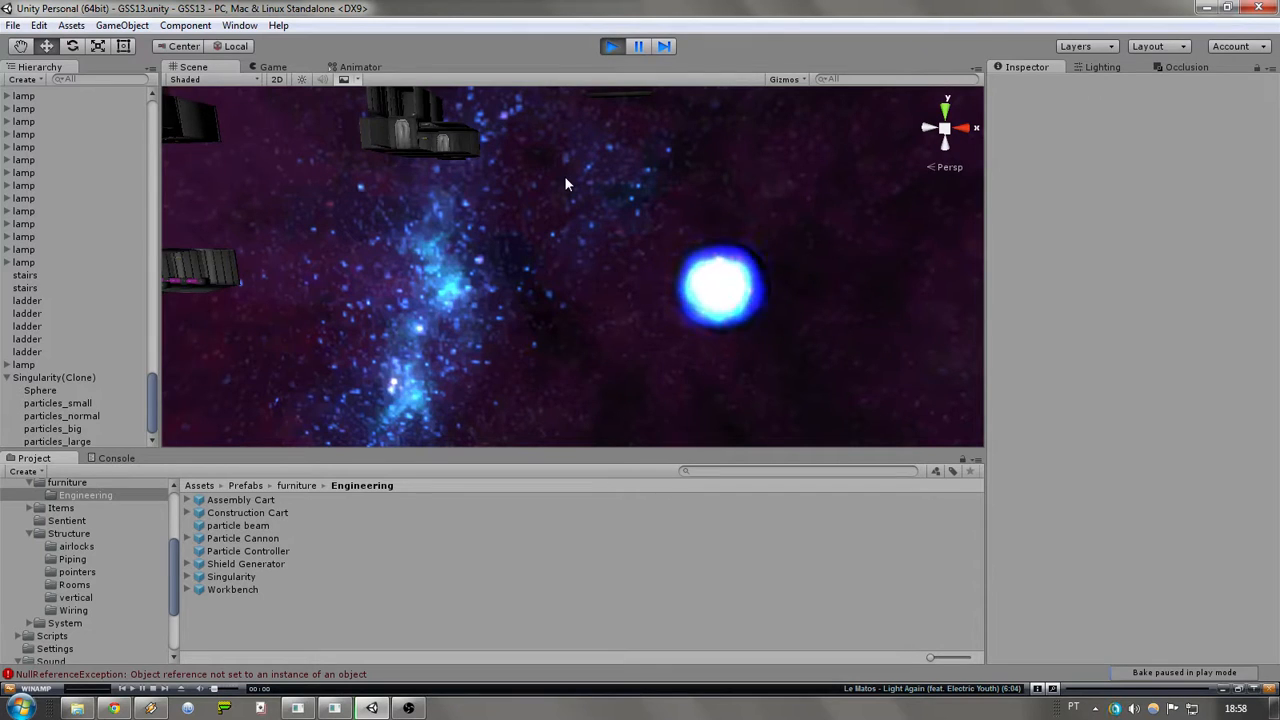
pyautogui.moveTo(584, 216)
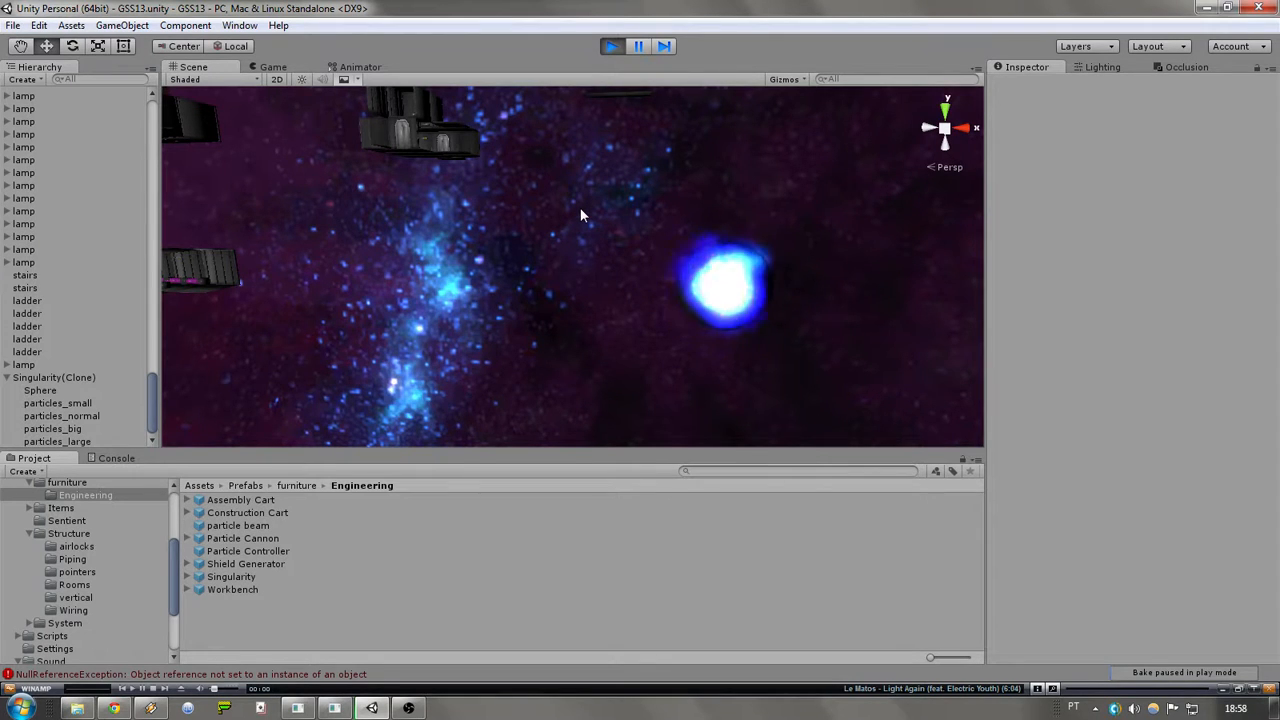